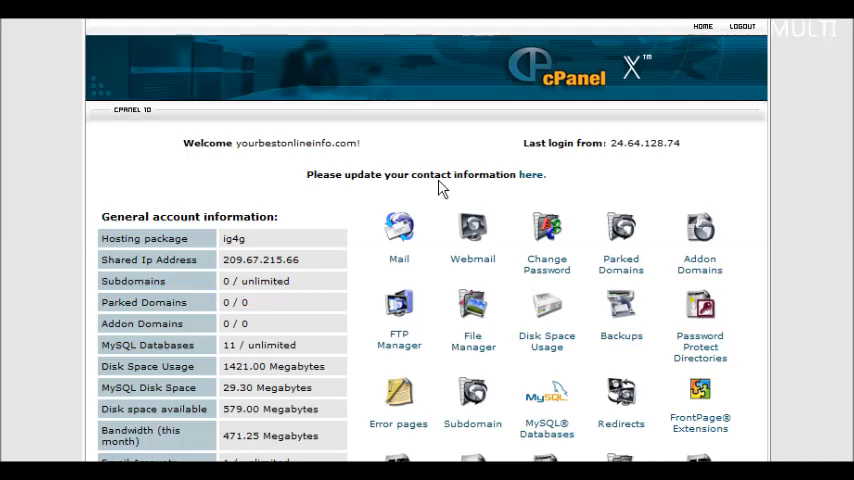
pyautogui.moveTo(826, 301)
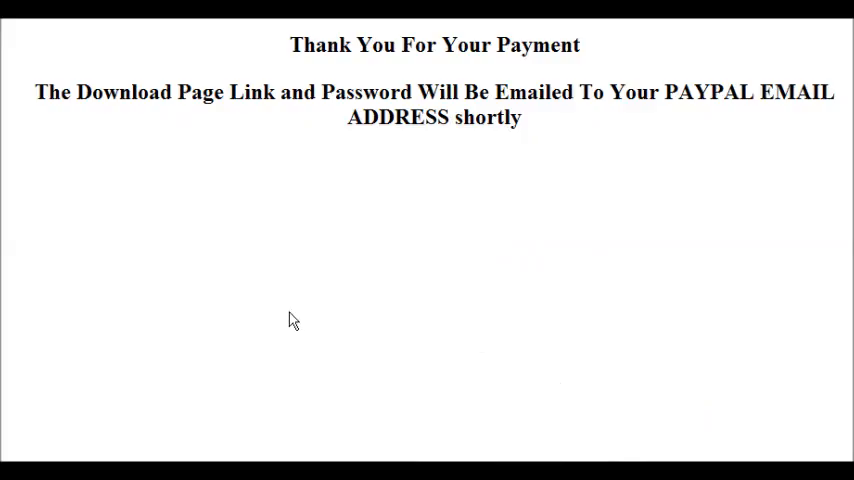
pyautogui.moveTo(379, 340)
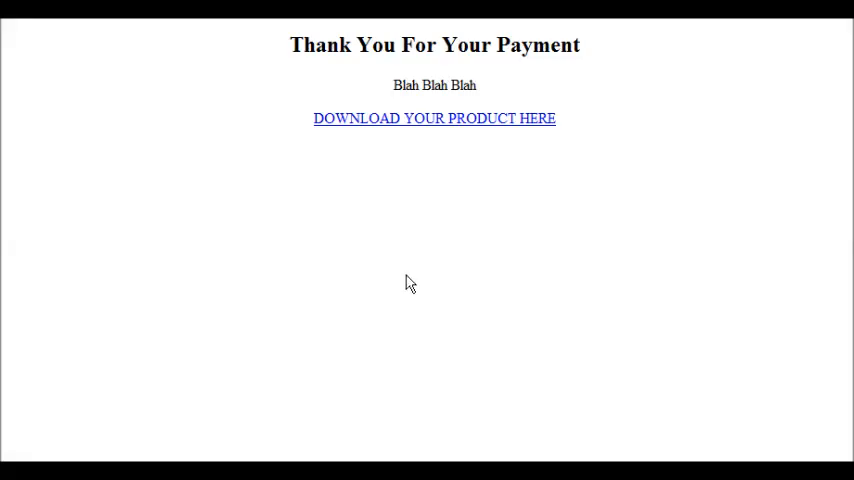
pyautogui.moveTo(417, 288)
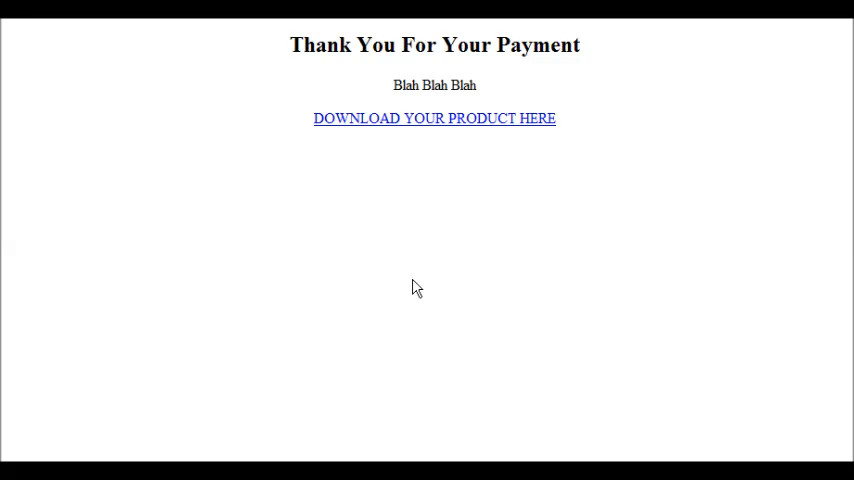
pyautogui.moveTo(380, 117)
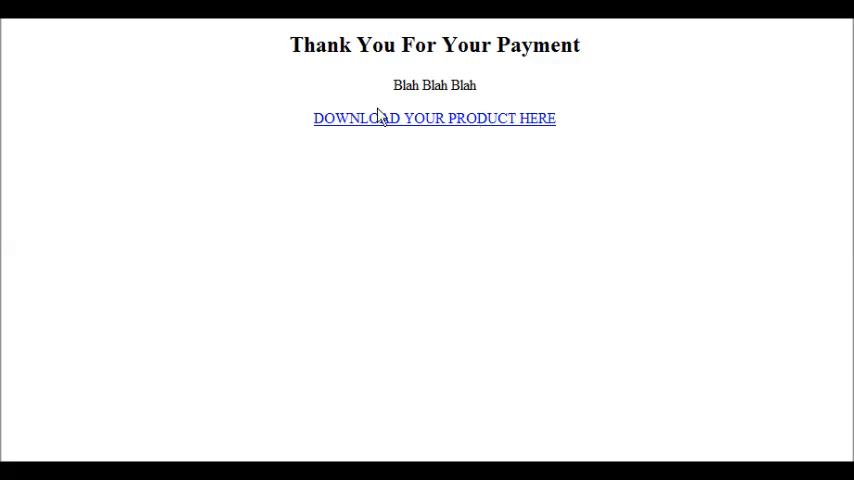
pyautogui.moveTo(384, 108)
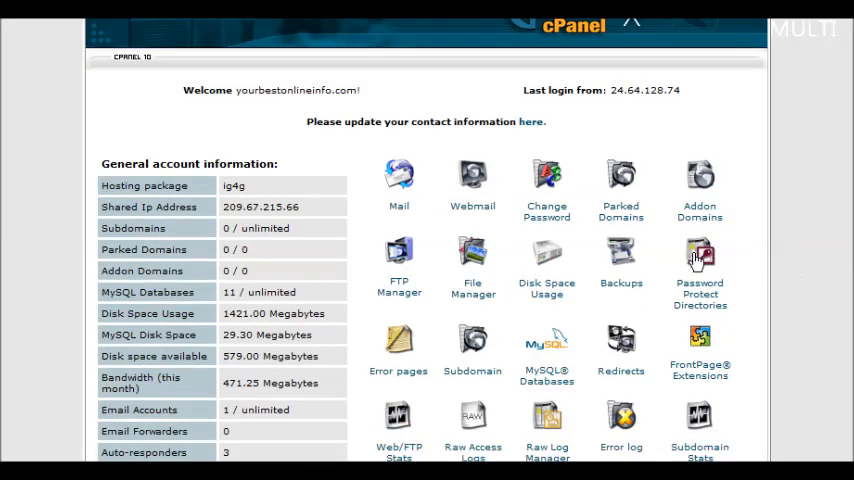
pyautogui.click(699, 270)
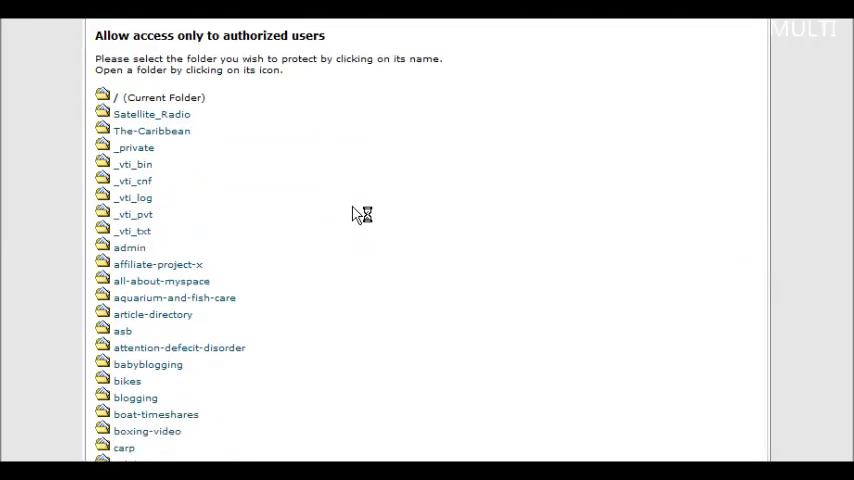
pyautogui.scroll(-3)
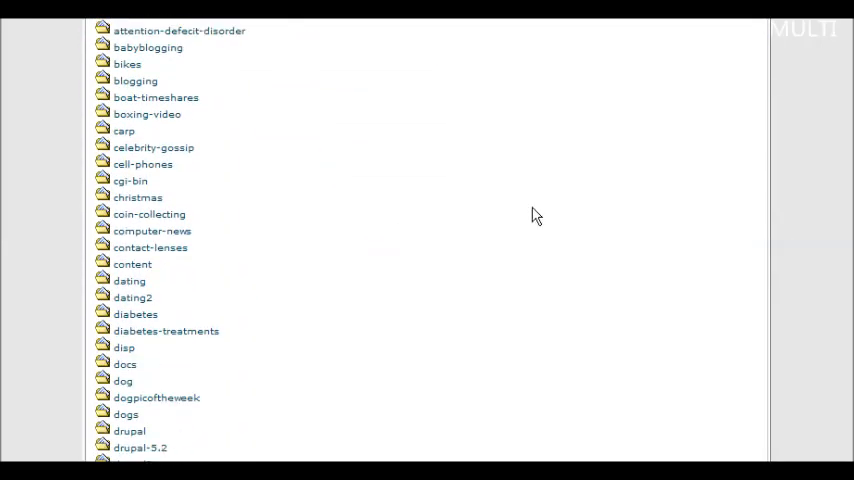
pyautogui.scroll(3)
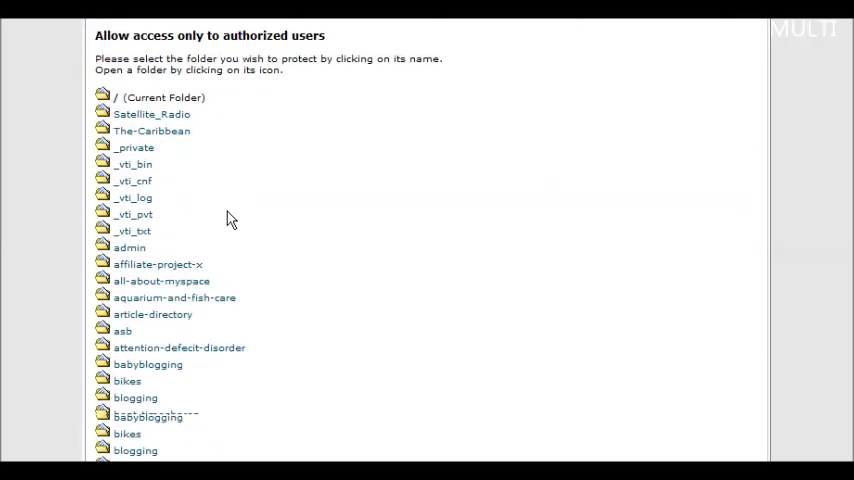
pyautogui.scroll(3)
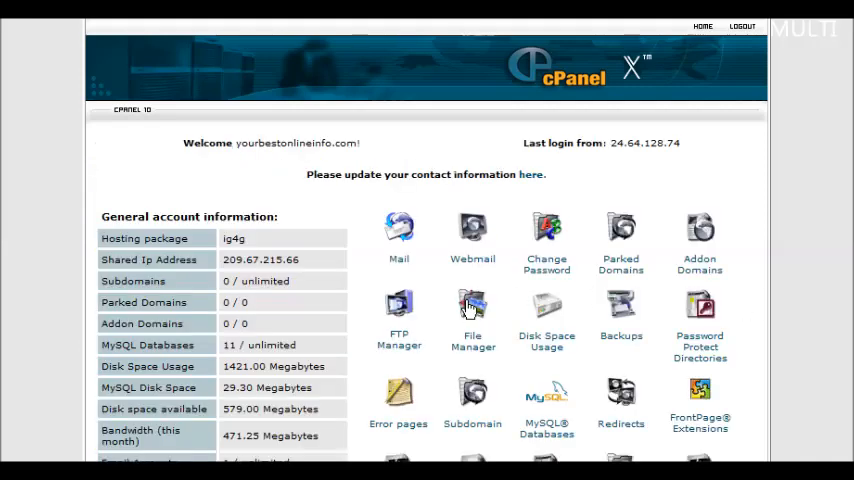
# - Open the File Manager and scroll through the account's home folder listing
pyautogui.click(472, 320)
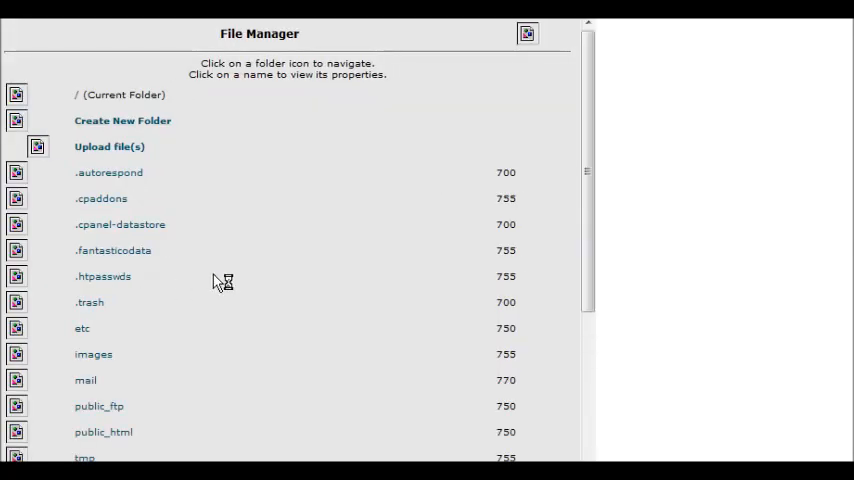
pyautogui.scroll(-3)
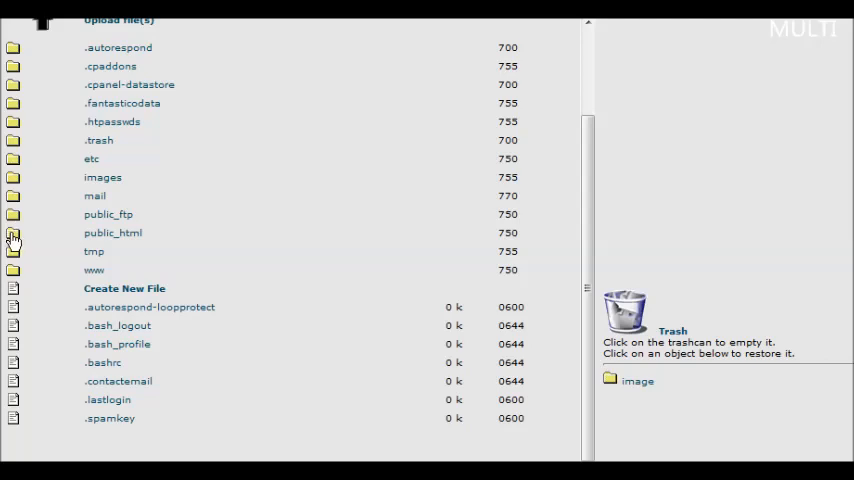
pyautogui.scroll(3)
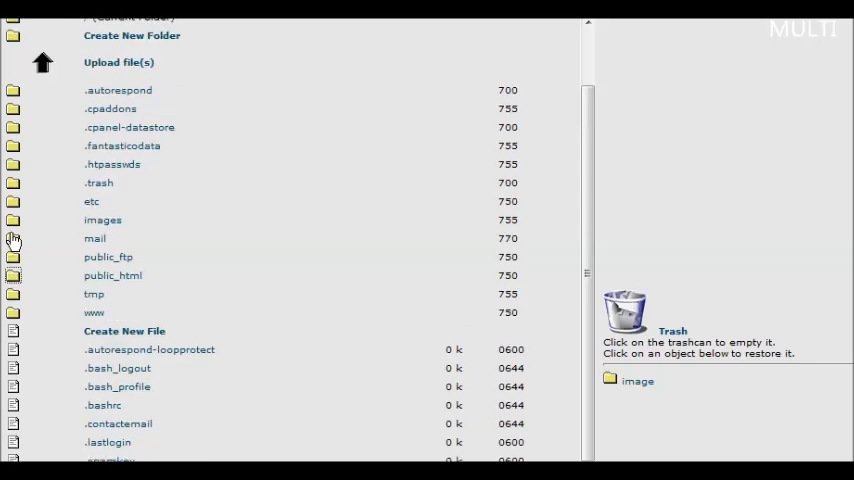
pyautogui.moveTo(44, 280)
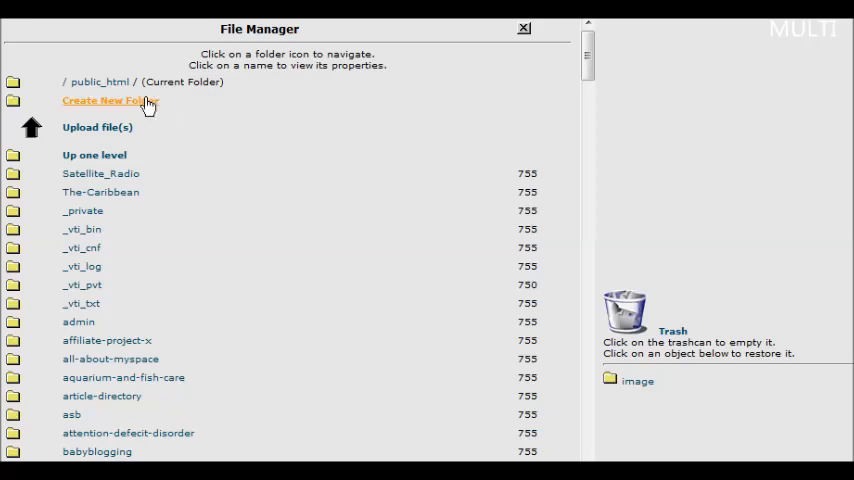
# - Create a 'password-protected' folder in public_html and confirm it appears in the list
pyautogui.click(110, 100)
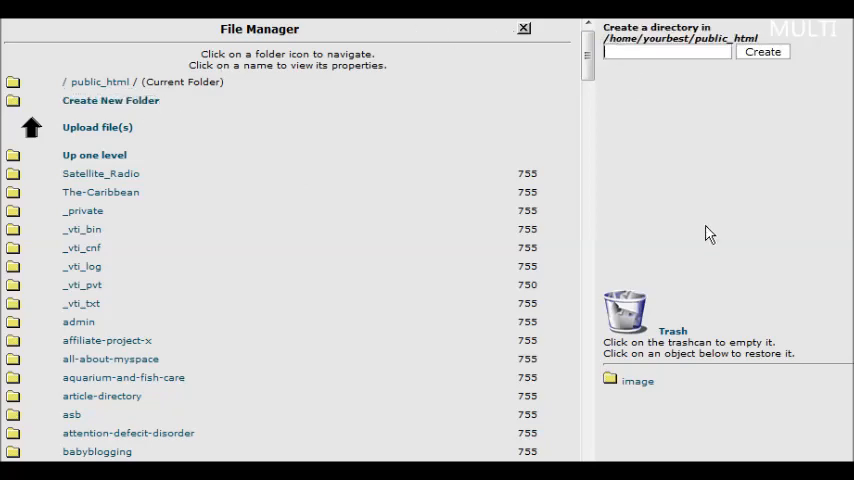
pyautogui.write('pa')
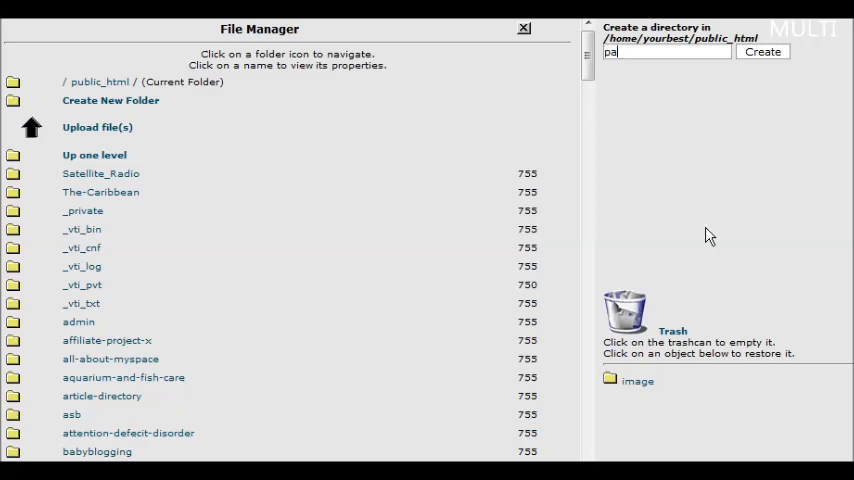
pyautogui.write('ss')
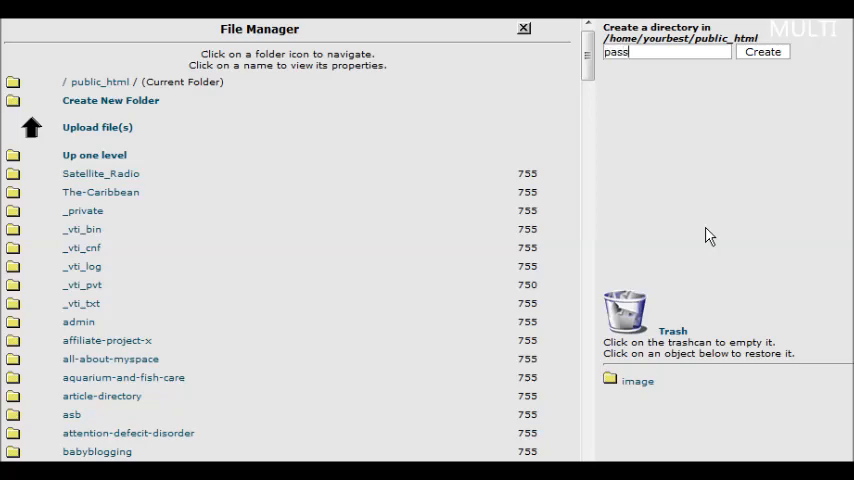
pyautogui.write('word')
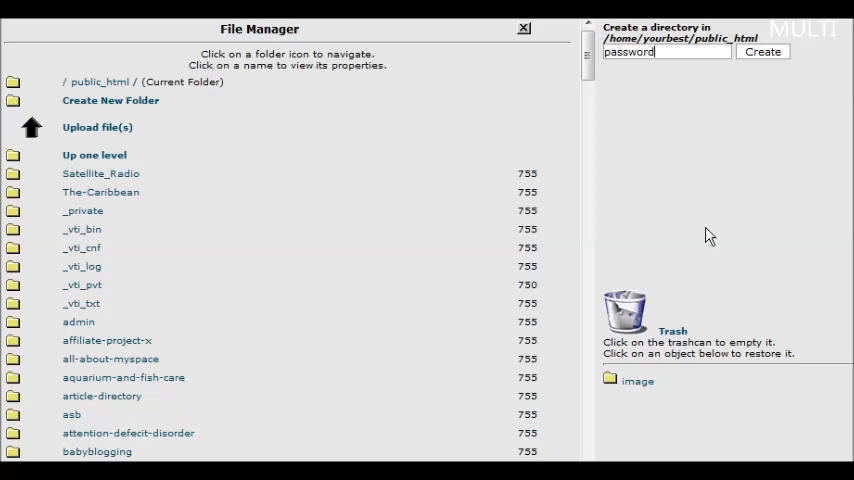
pyautogui.write('-pr')
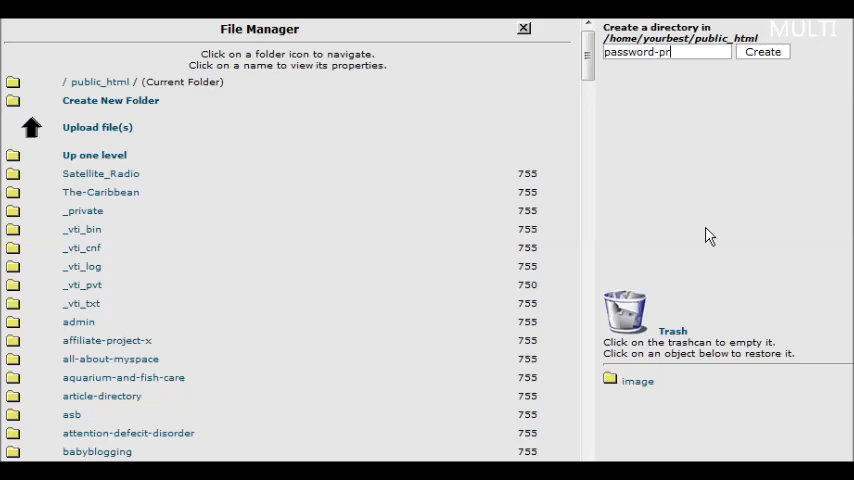
pyautogui.write('tected')
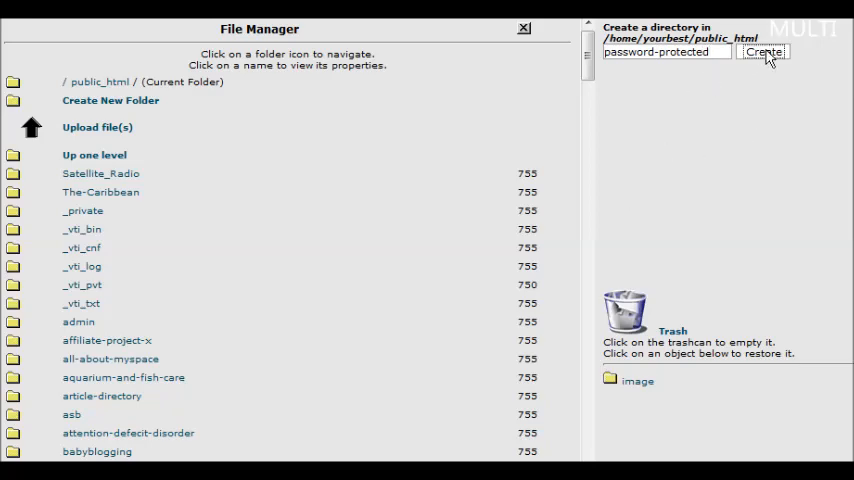
pyautogui.click(763, 52)
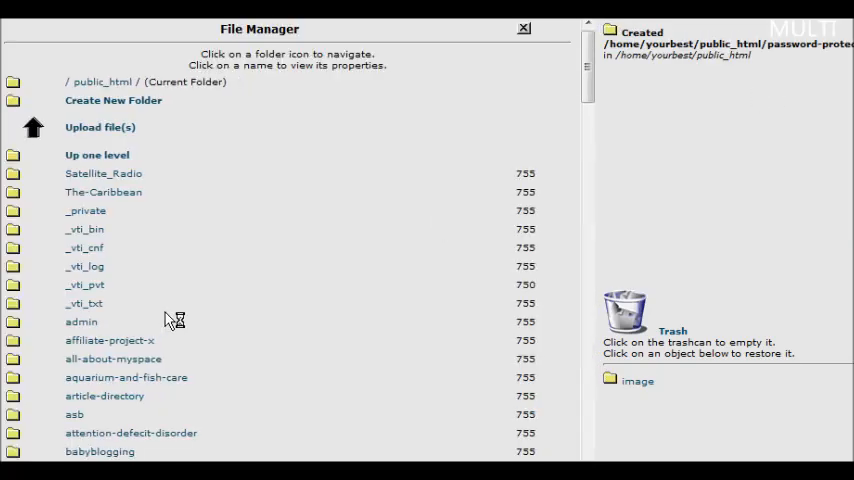
pyautogui.scroll(-3)
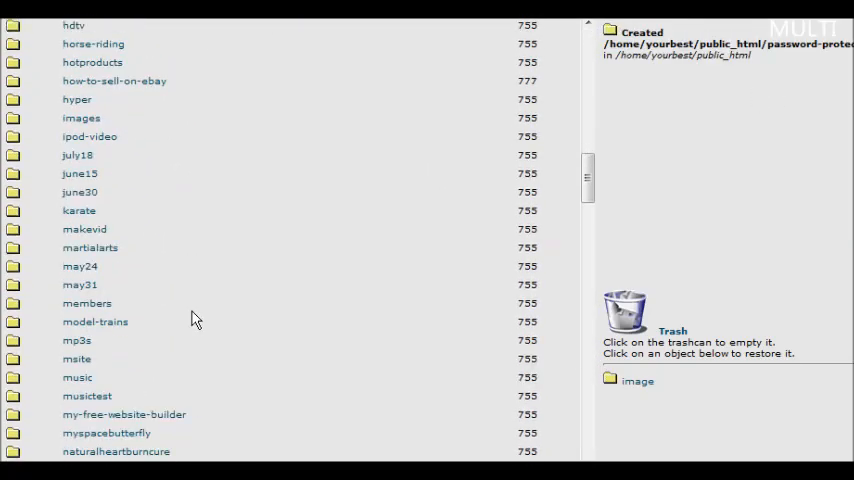
pyautogui.scroll(-3)
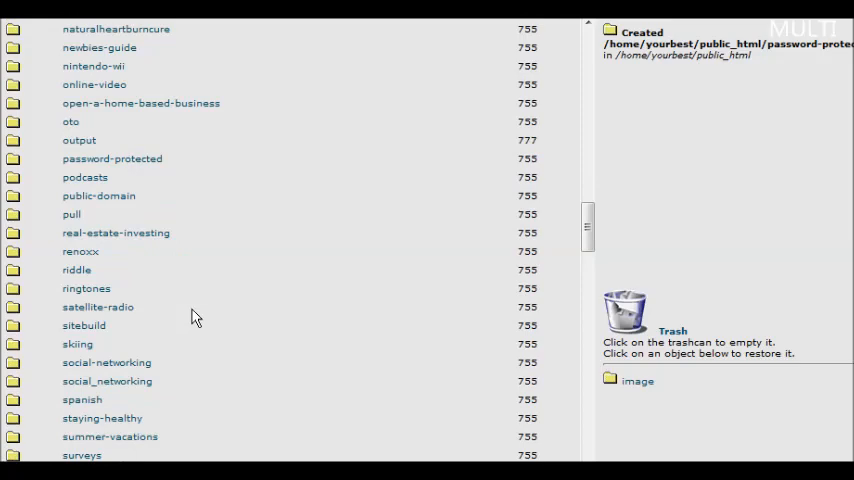
pyautogui.moveTo(46, 167)
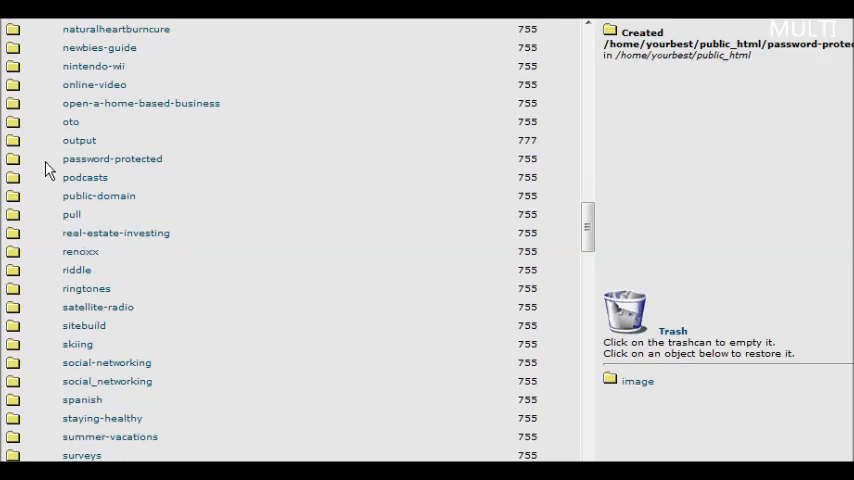
pyautogui.scroll(3)
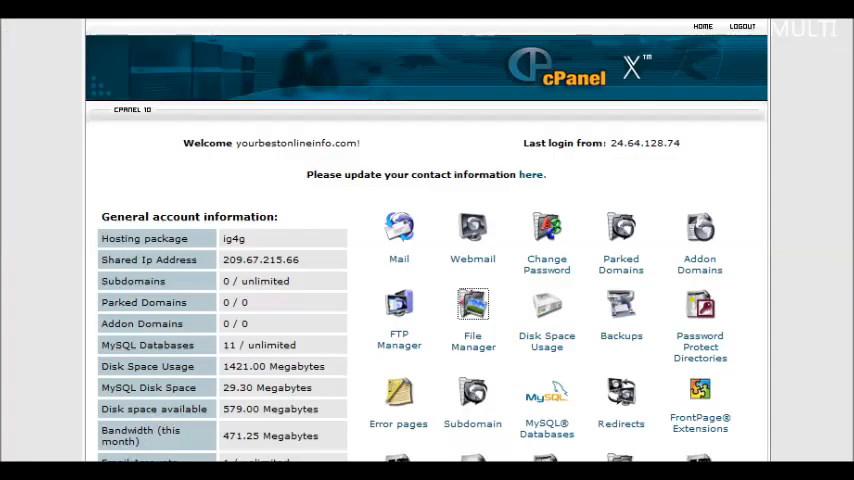
# - Select the password-protected folder and enable 'Directory requires a password'
pyautogui.scroll(-3)
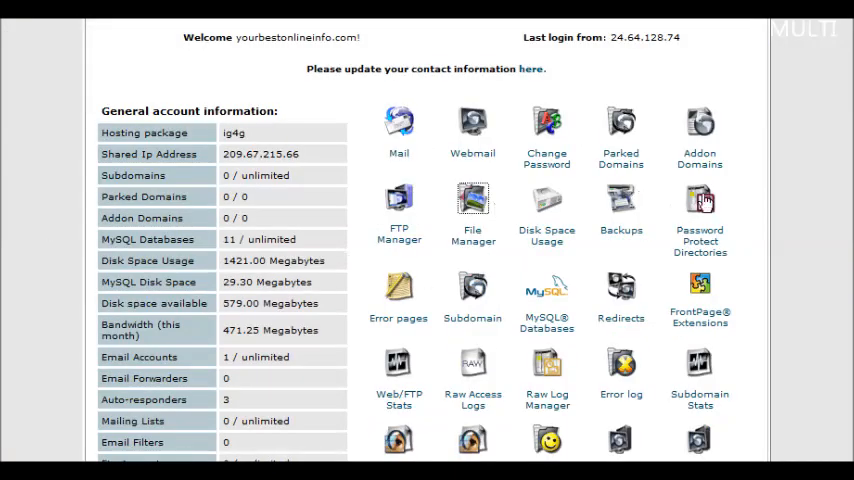
pyautogui.click(699, 200)
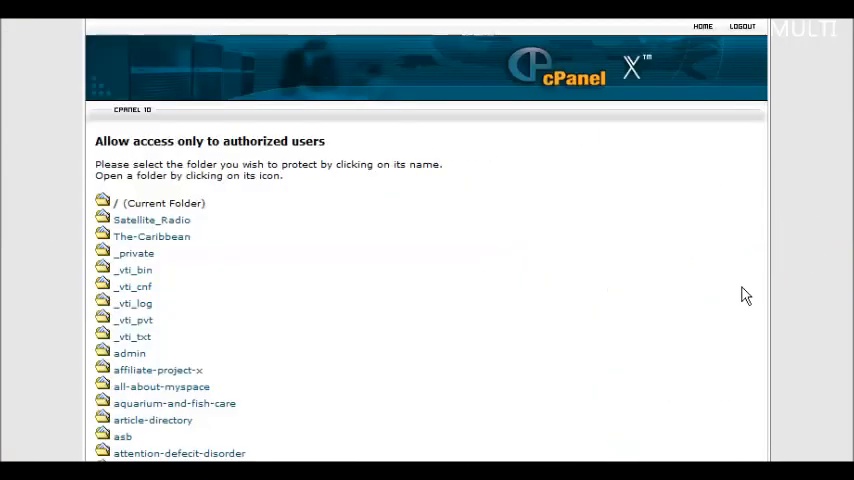
pyautogui.scroll(-3)
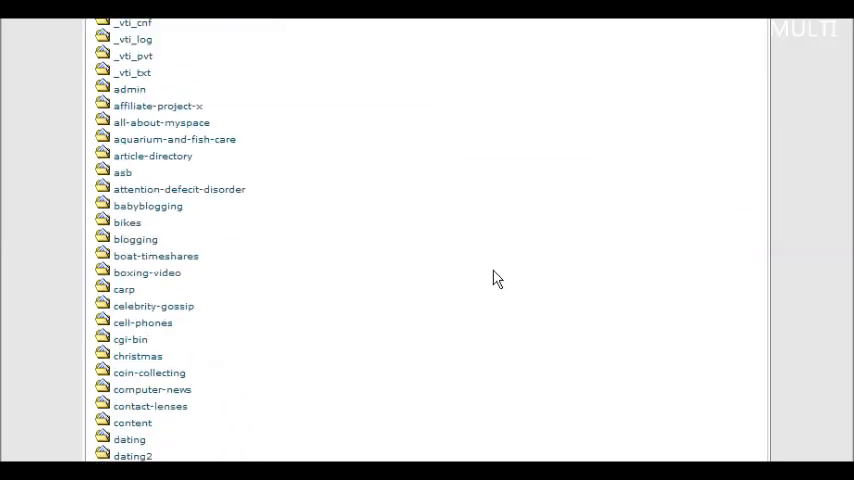
pyautogui.scroll(-3)
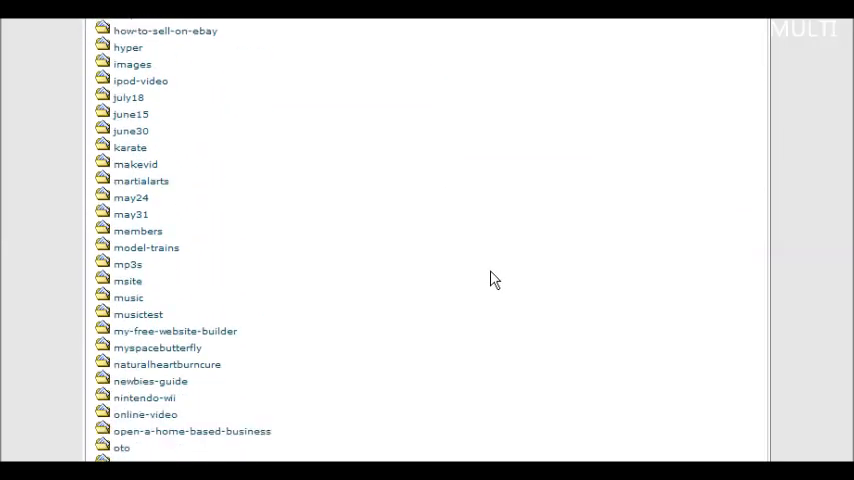
pyautogui.scroll(-3)
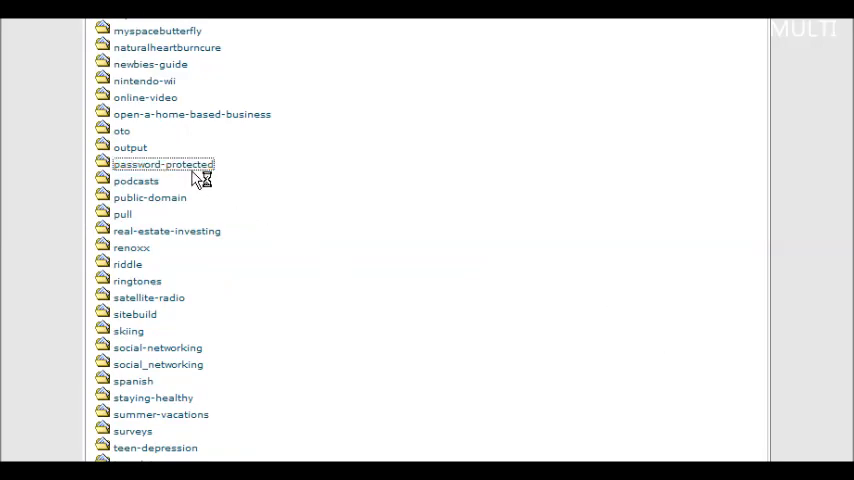
pyautogui.click(163, 164)
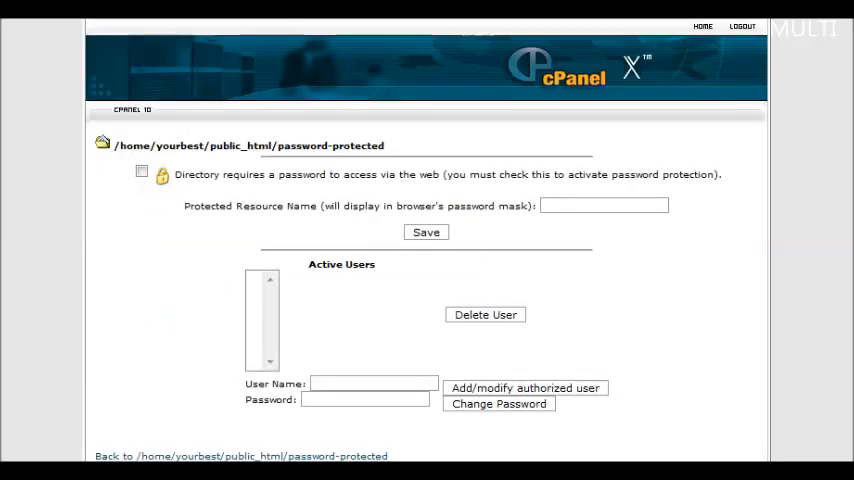
pyautogui.scroll(3)
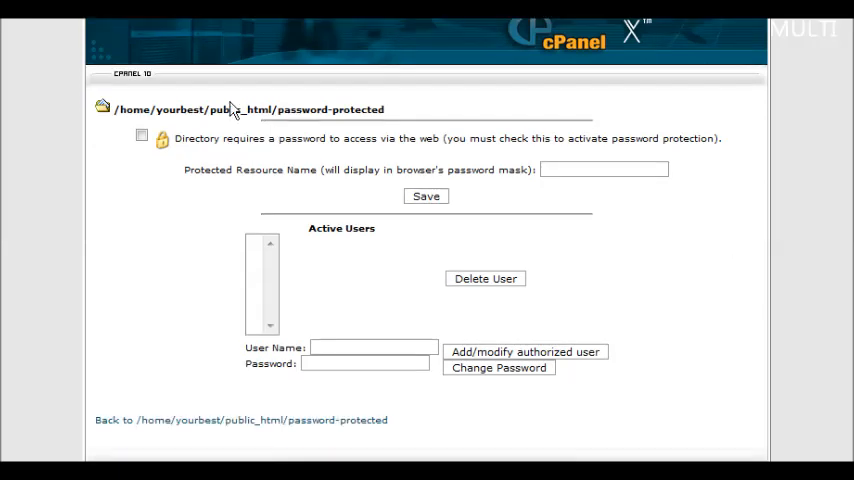
pyautogui.click(141, 135)
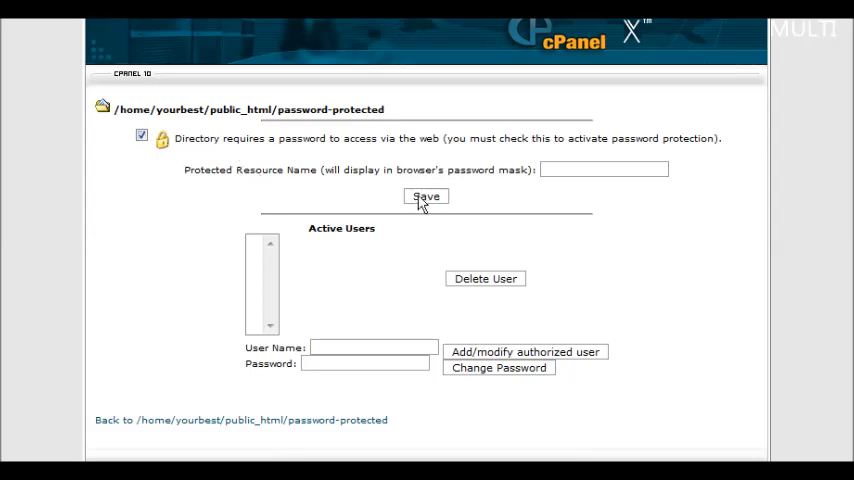
pyautogui.click(425, 196)
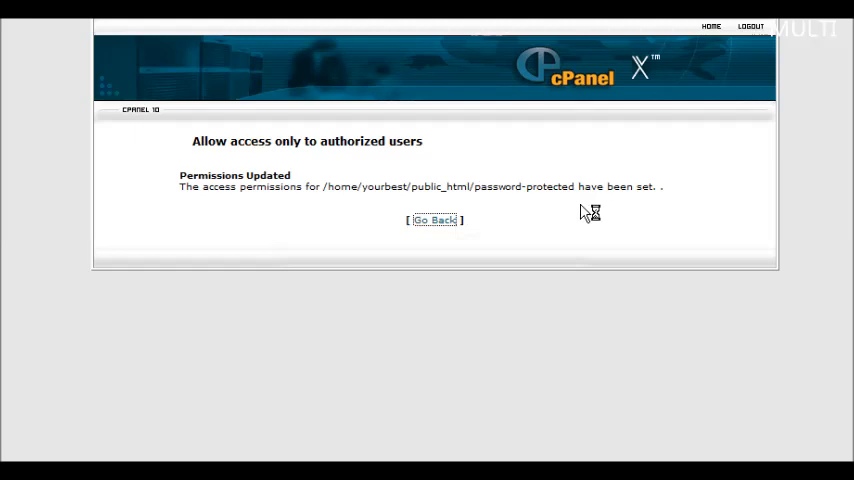
pyautogui.click(434, 220)
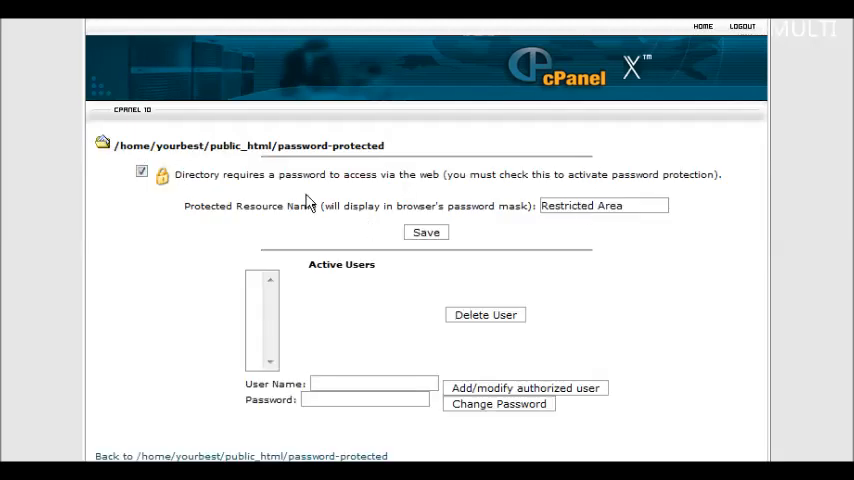
pyautogui.scroll(-3)
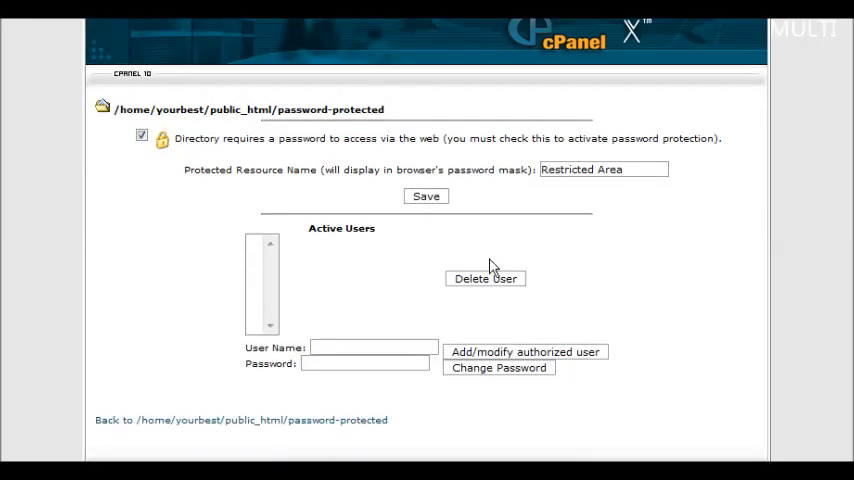
pyautogui.moveTo(318, 312)
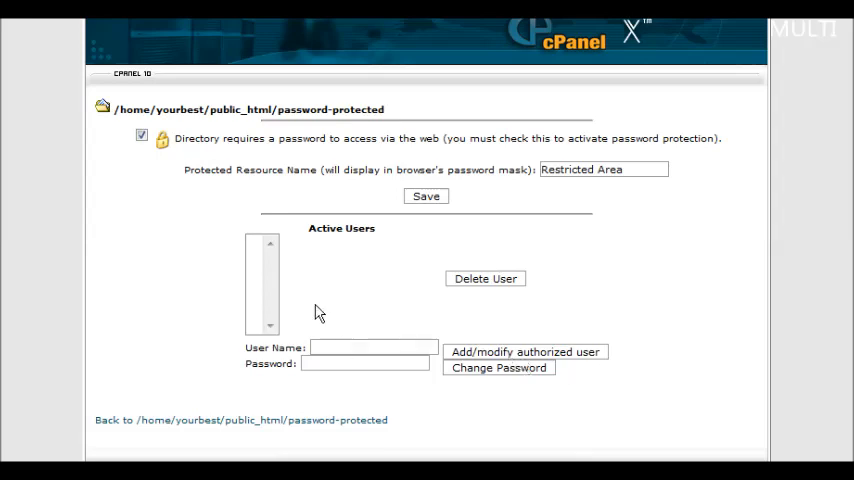
pyautogui.moveTo(295, 378)
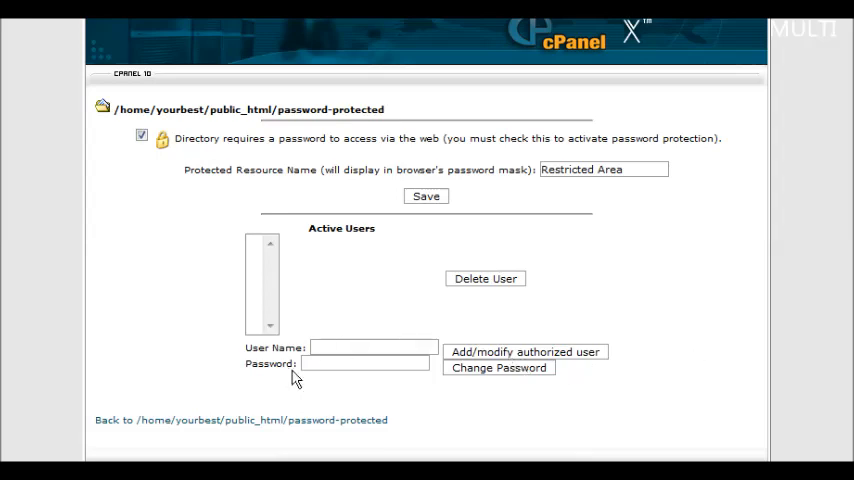
pyautogui.moveTo(137, 313)
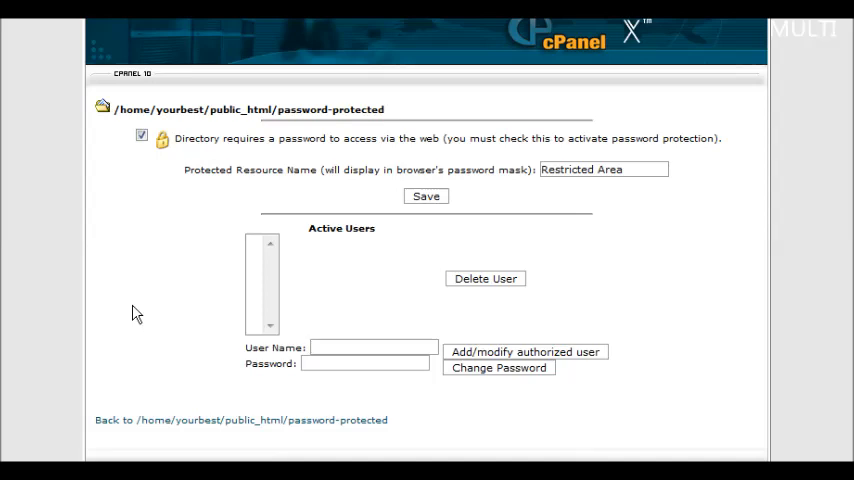
pyautogui.write('tim')
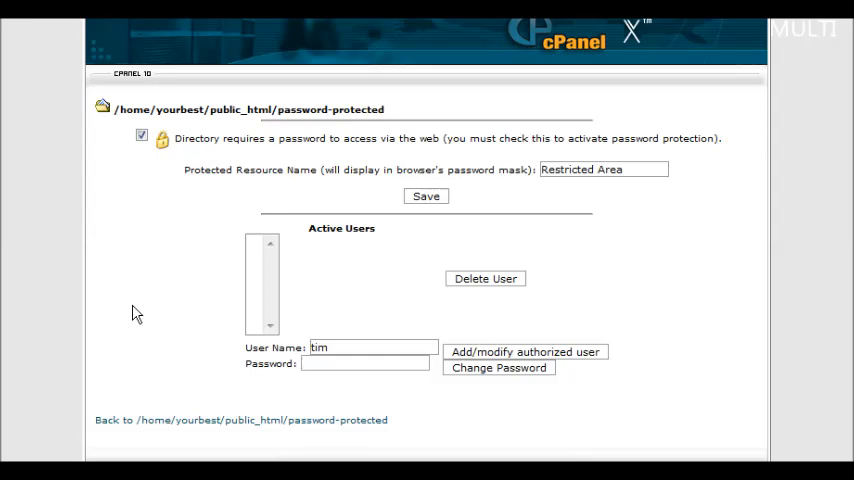
pyautogui.write('password')
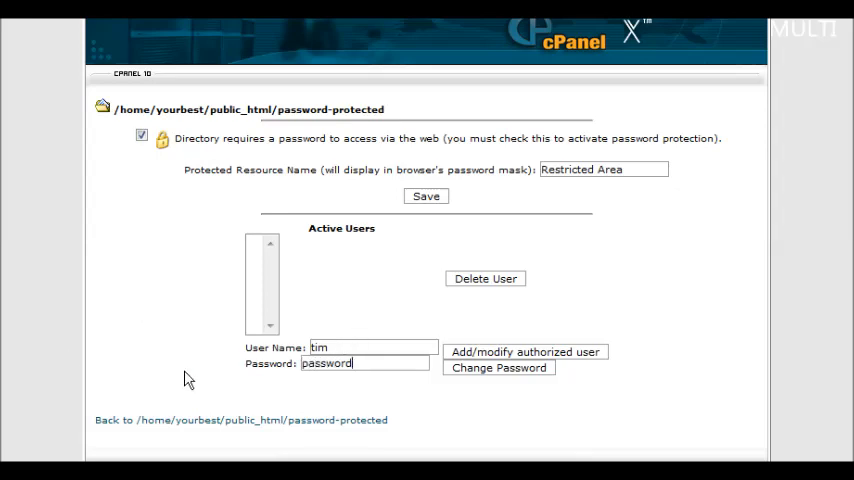
pyautogui.moveTo(320, 382)
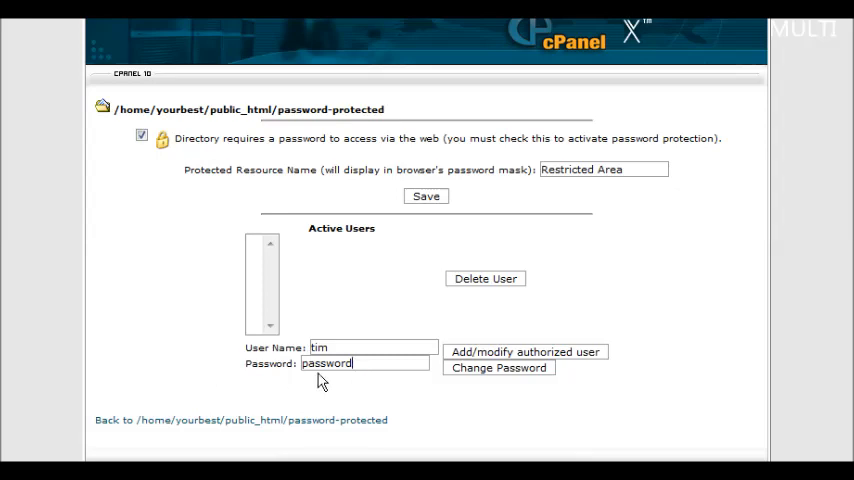
pyautogui.moveTo(418, 368)
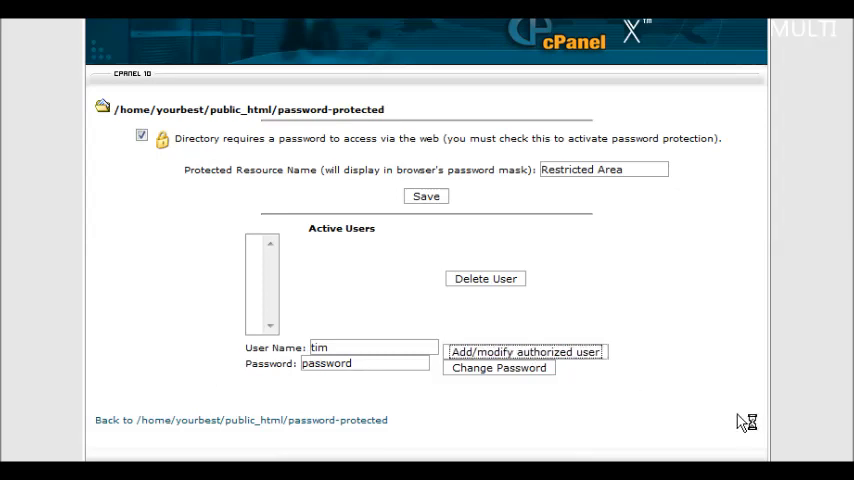
pyautogui.click(524, 352)
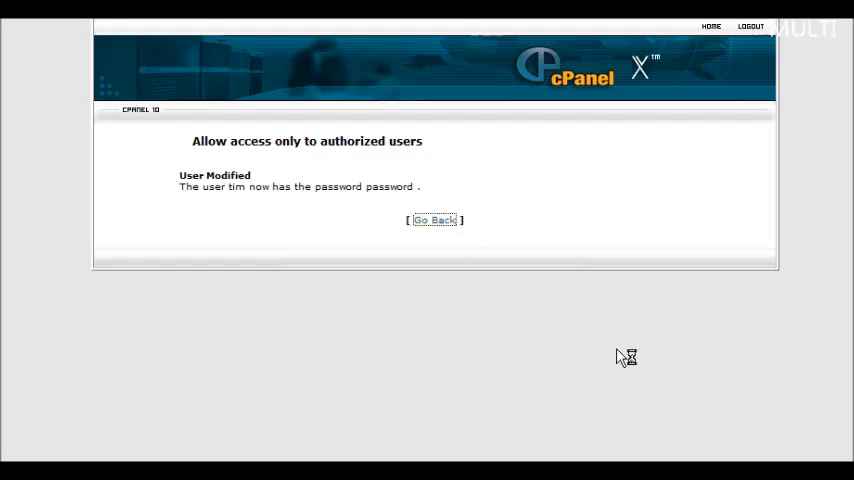
pyautogui.click(433, 220)
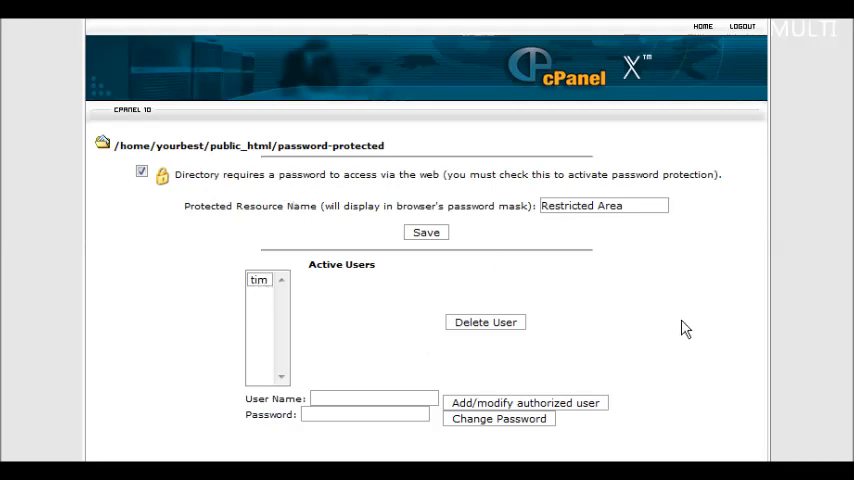
pyautogui.moveTo(540, 190)
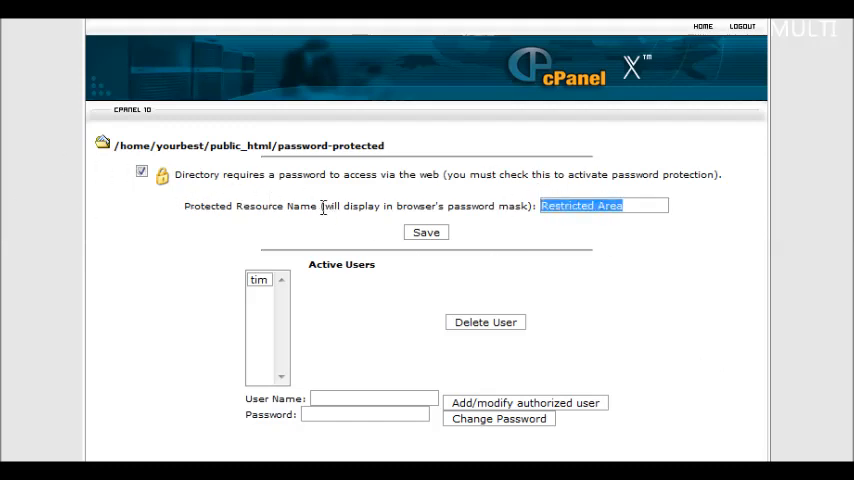
pyautogui.moveTo(710, 277)
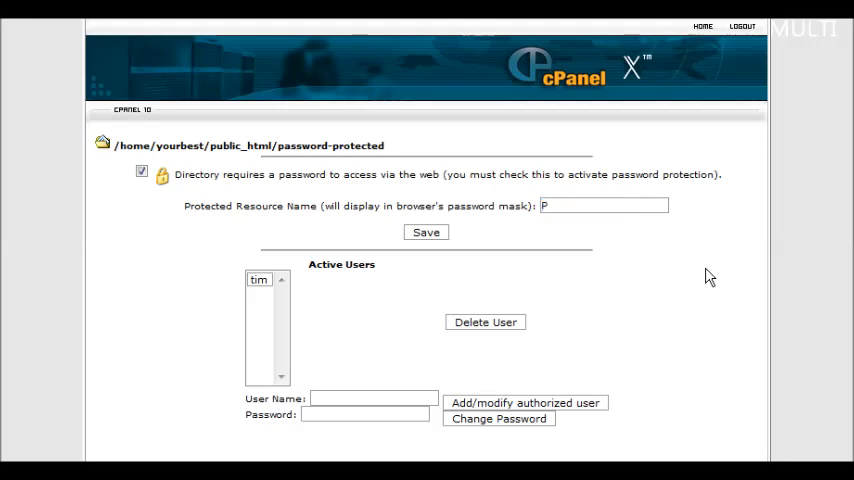
# - Rename the Protected Resource Name to 'Protected' and save it
pyautogui.write('rotect')
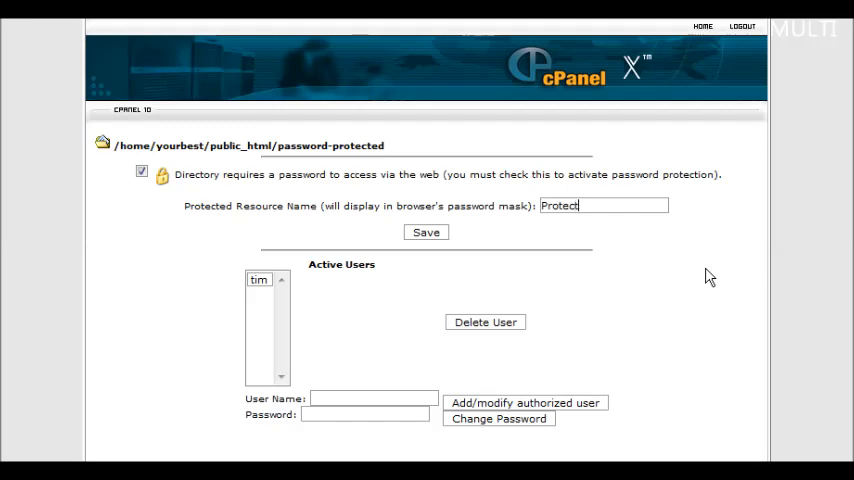
pyautogui.write('ed')
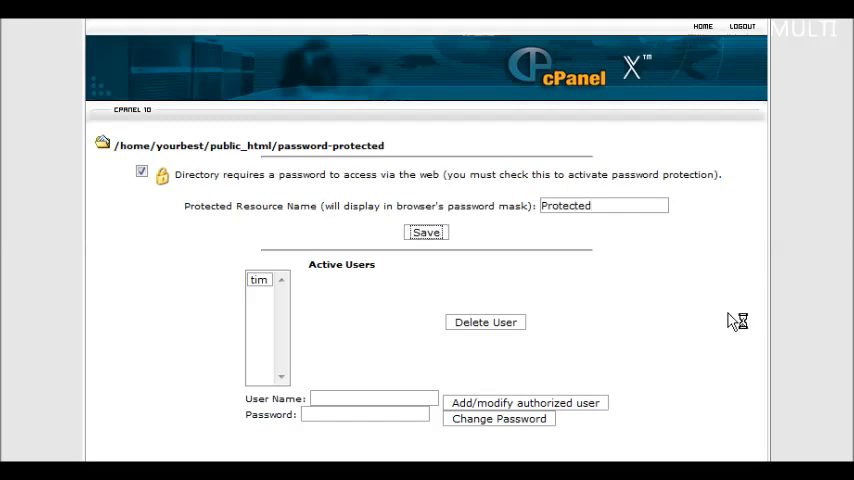
pyautogui.click(426, 232)
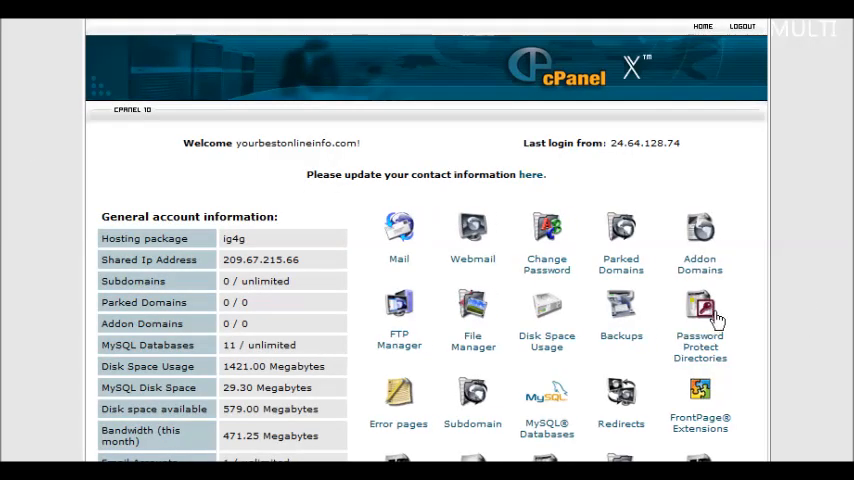
pyautogui.moveTo(697, 320)
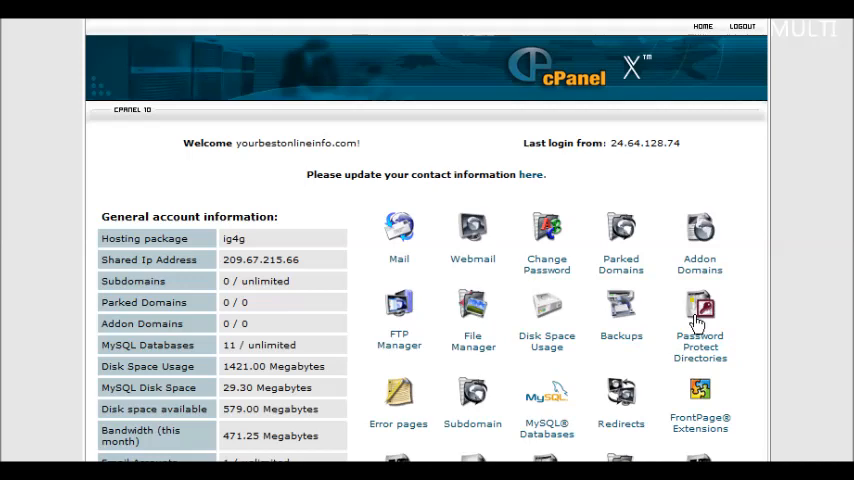
pyautogui.moveTo(447, 338)
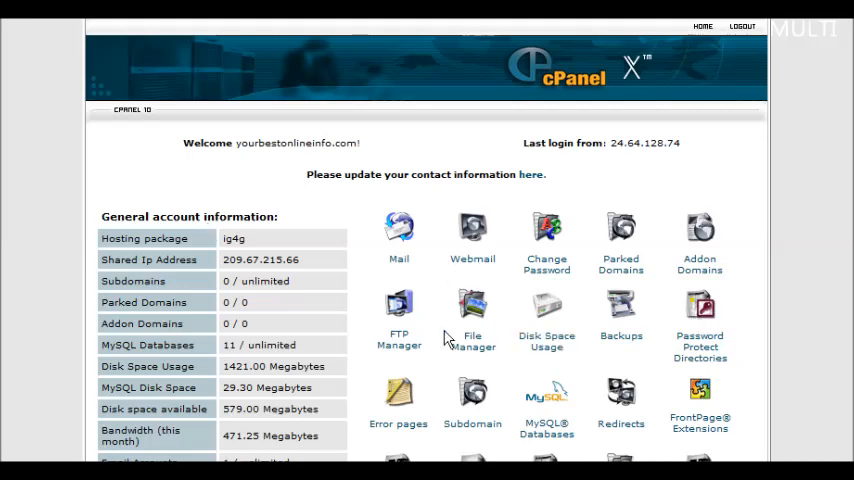
# - Create a 'paid' folder in public_html and scroll down to locate it
pyautogui.click(471, 305)
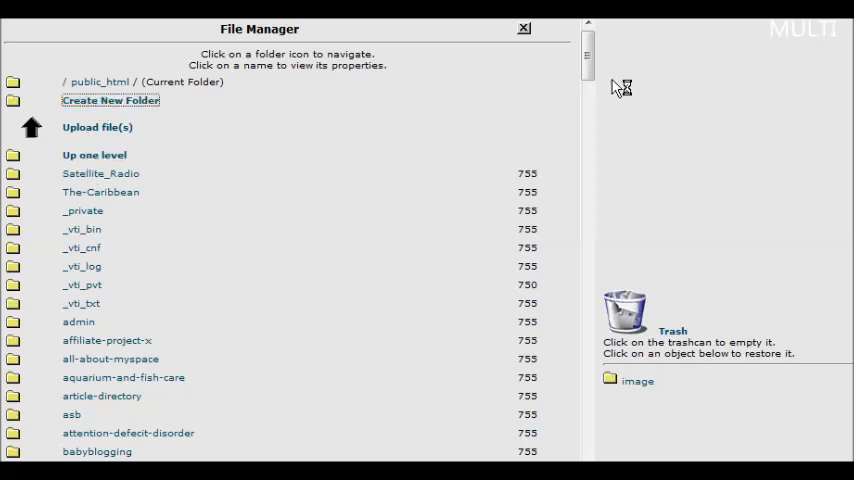
pyautogui.moveTo(662, 93)
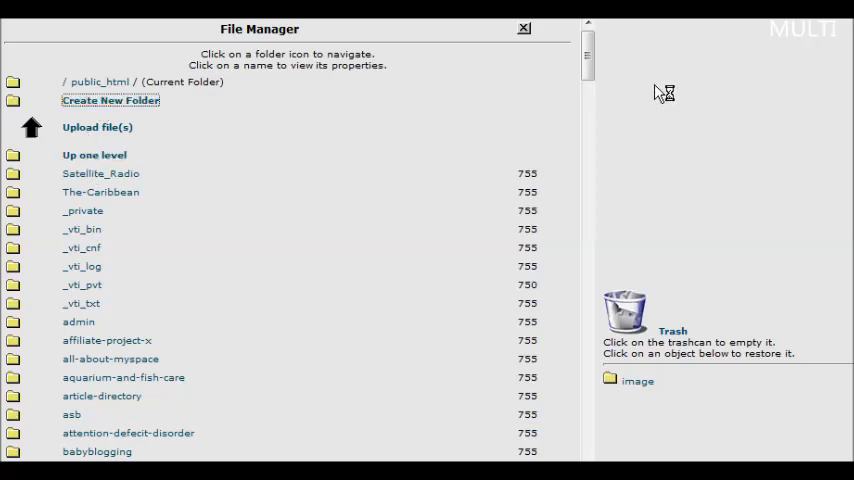
pyautogui.click(110, 100)
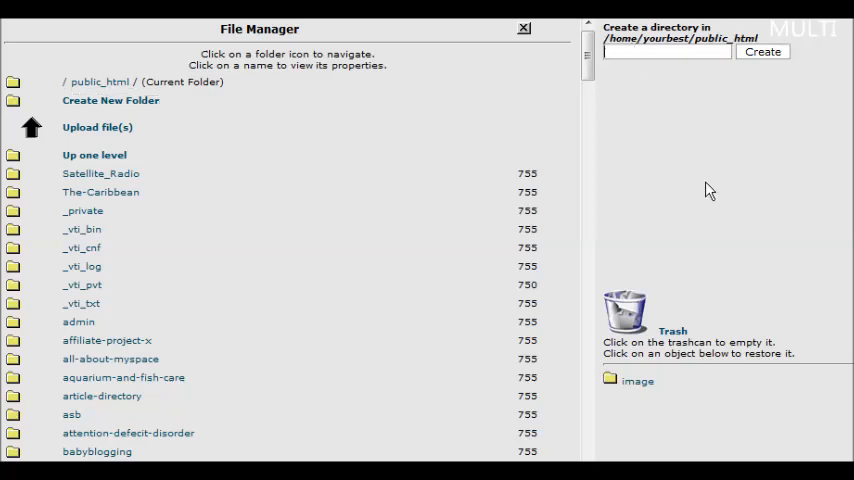
pyautogui.write('tes')
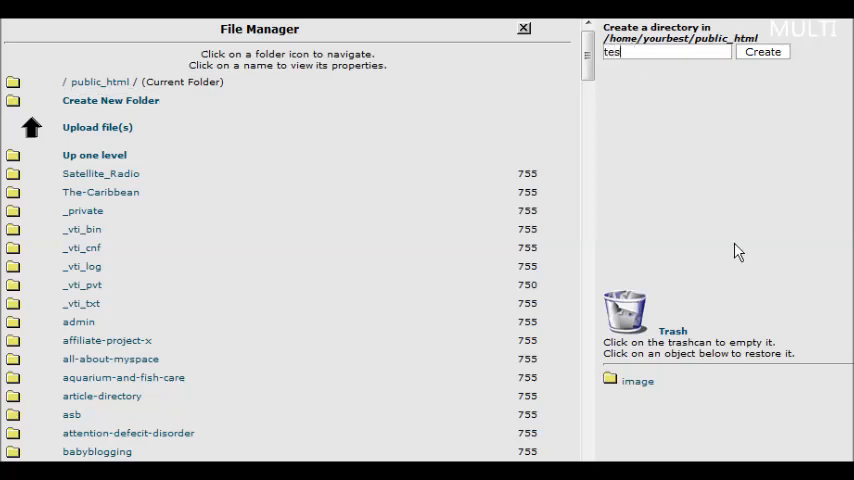
pyautogui.write('ting')
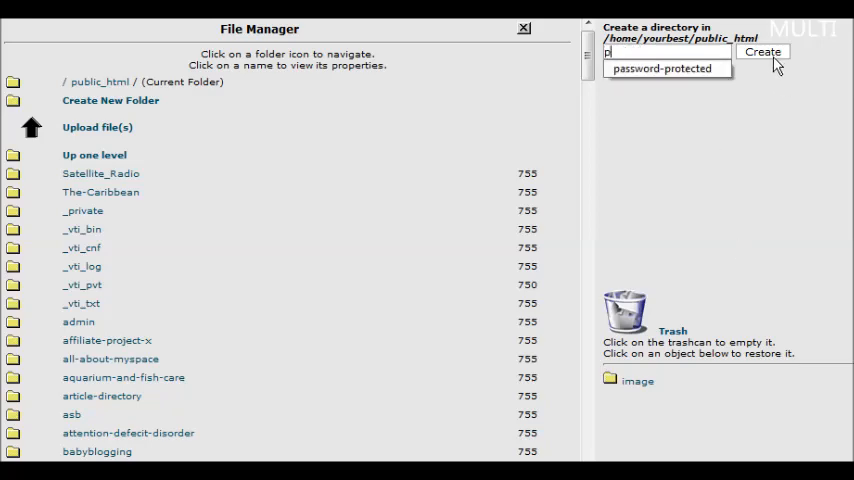
pyautogui.write('aid')
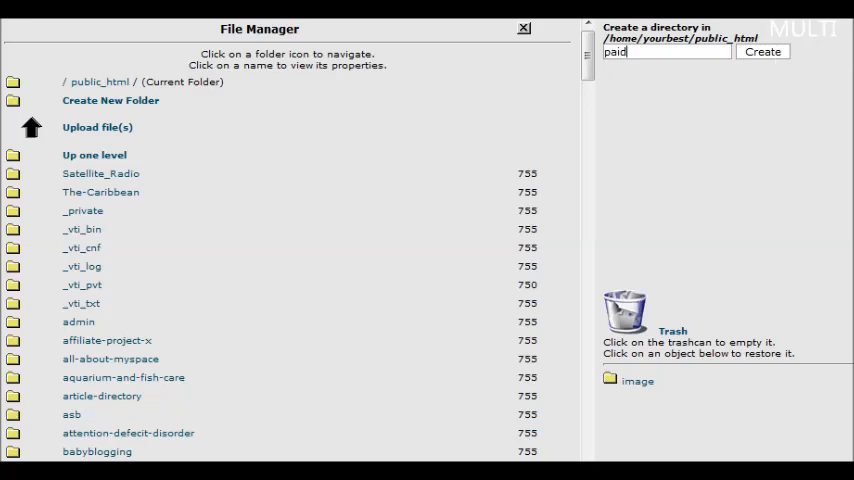
pyautogui.click(762, 51)
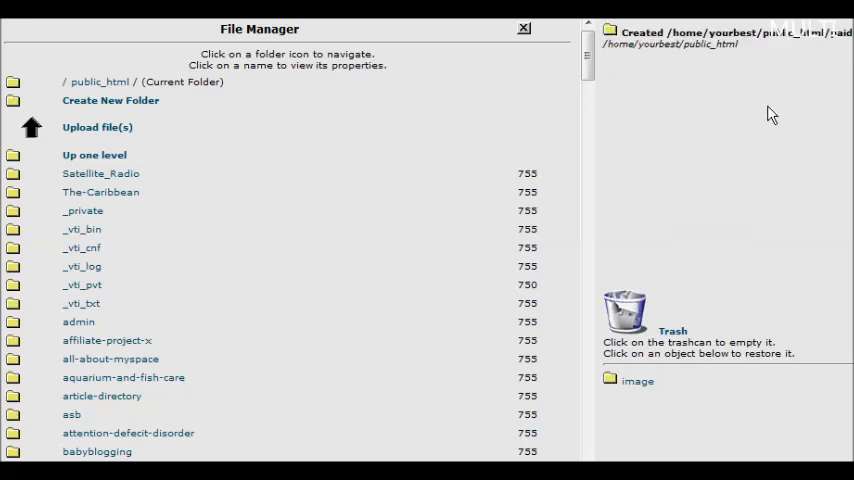
pyautogui.scroll(-3)
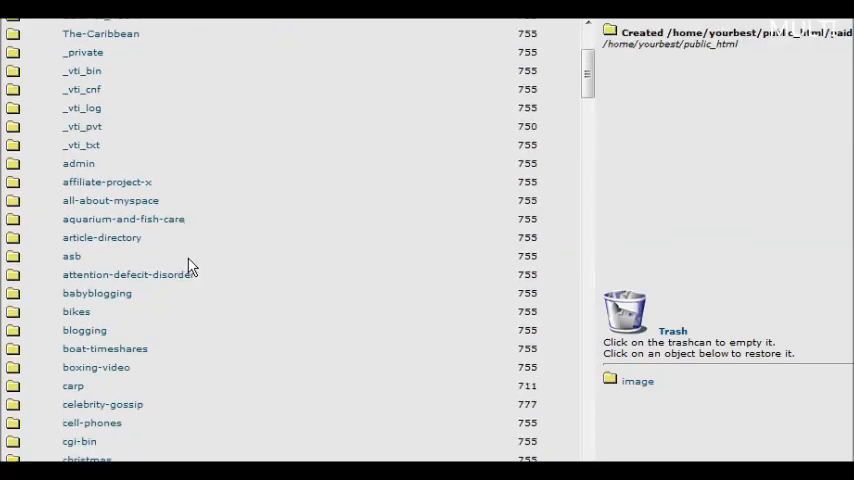
pyautogui.scroll(-3)
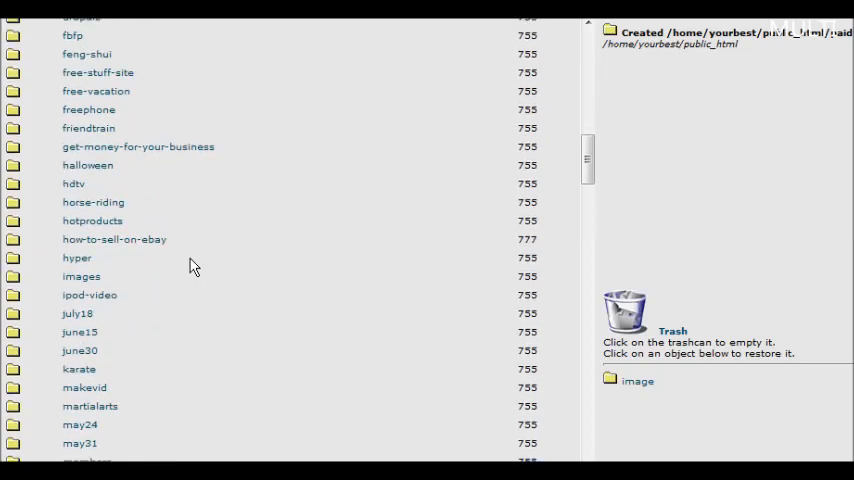
pyautogui.scroll(-3)
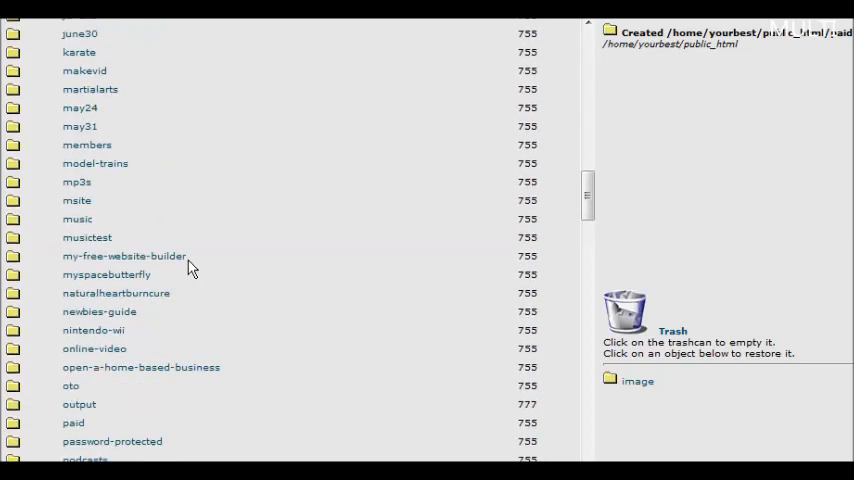
pyautogui.scroll(-3)
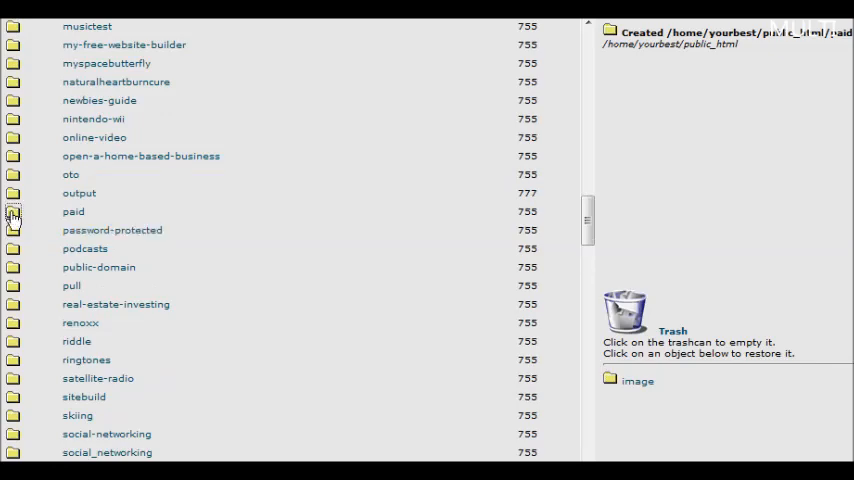
# - Upload thankyou.html from the desktop into the paid folder
pyautogui.click(13, 211)
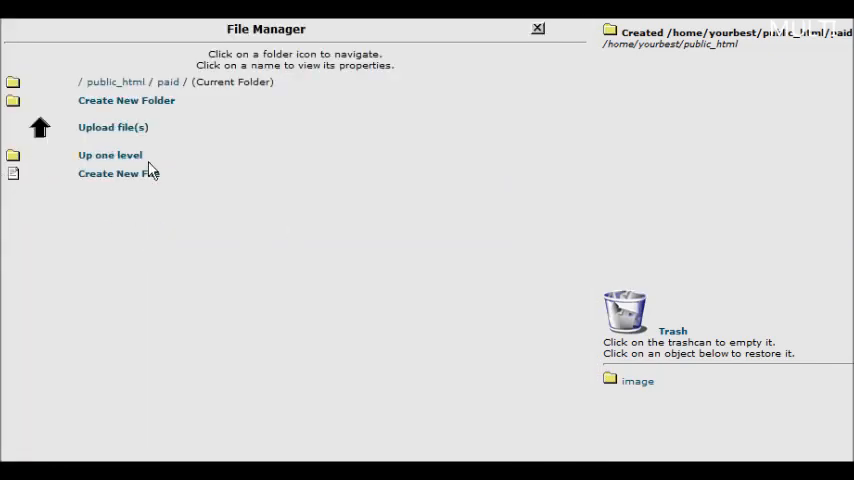
pyautogui.moveTo(130, 150)
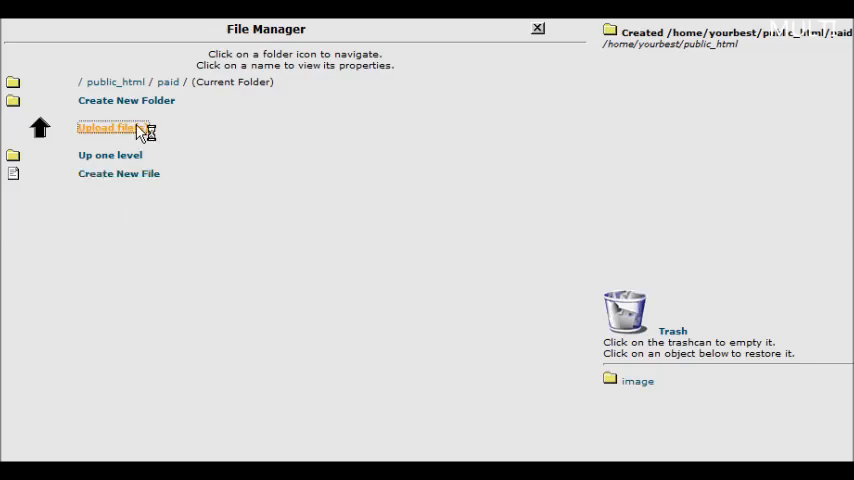
pyautogui.click(107, 128)
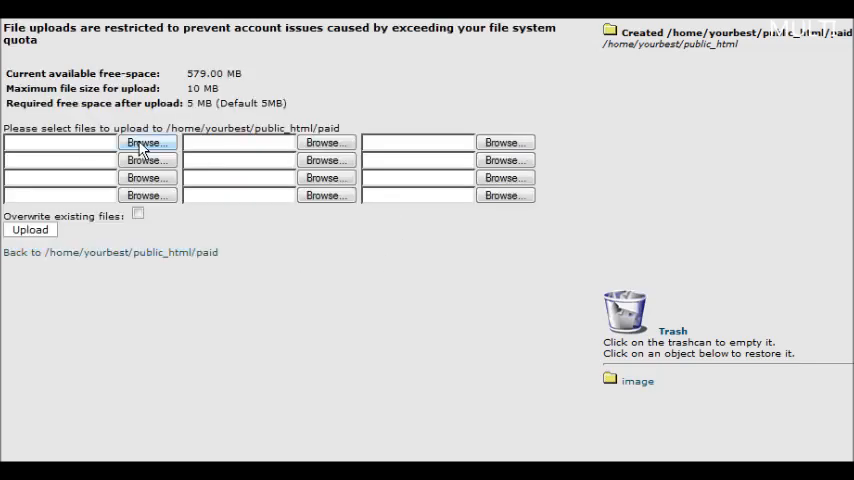
pyautogui.click(147, 142)
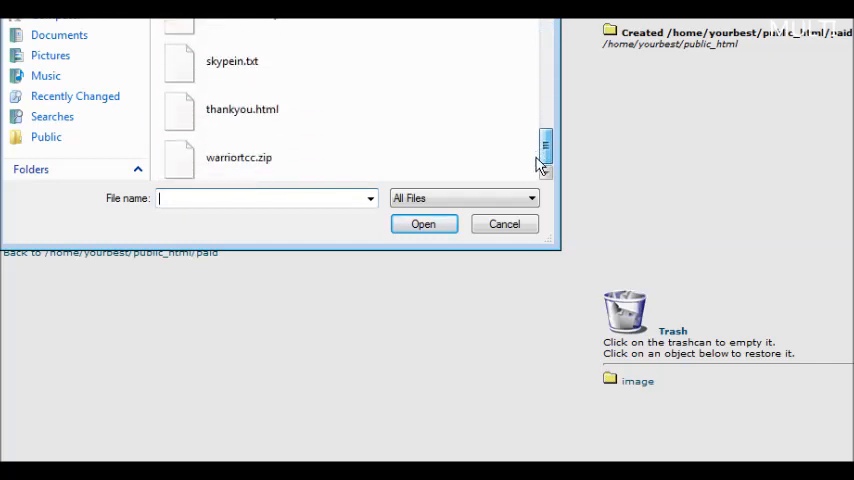
pyautogui.click(242, 108)
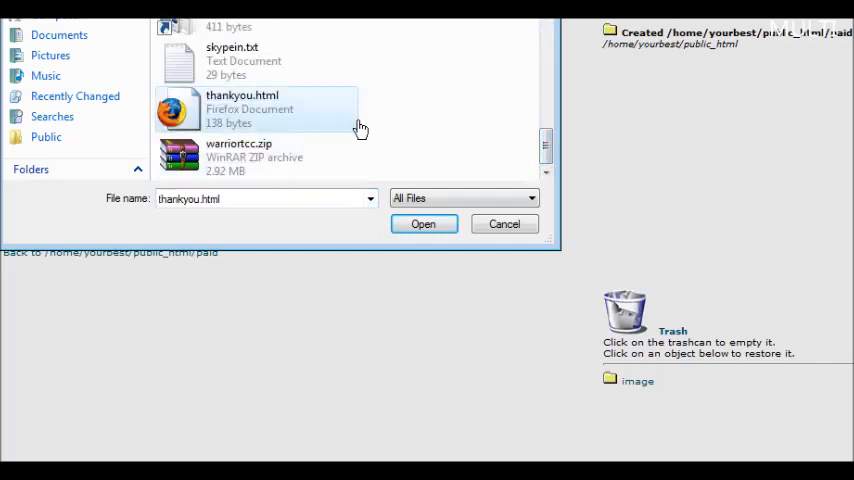
pyautogui.click(423, 223)
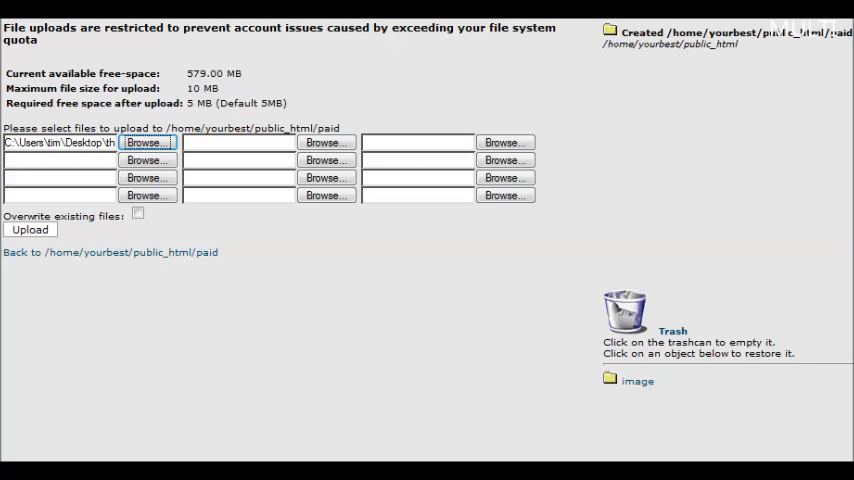
pyautogui.click(30, 229)
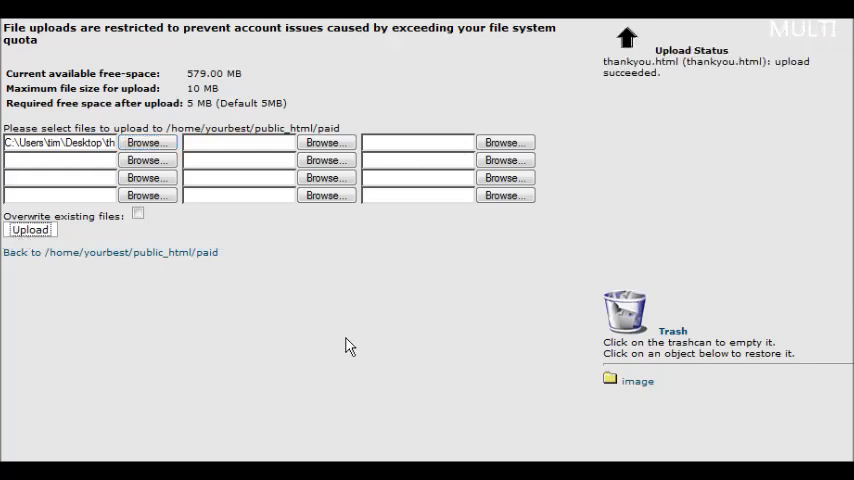
pyautogui.click(110, 252)
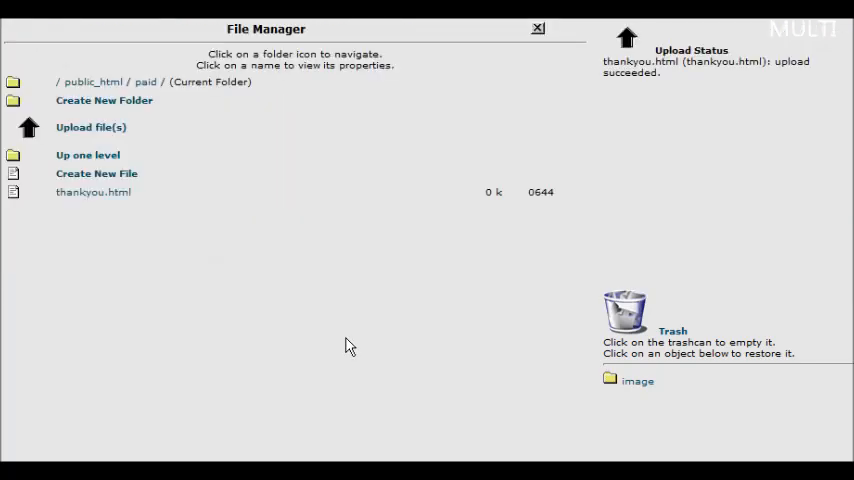
pyautogui.moveTo(143, 205)
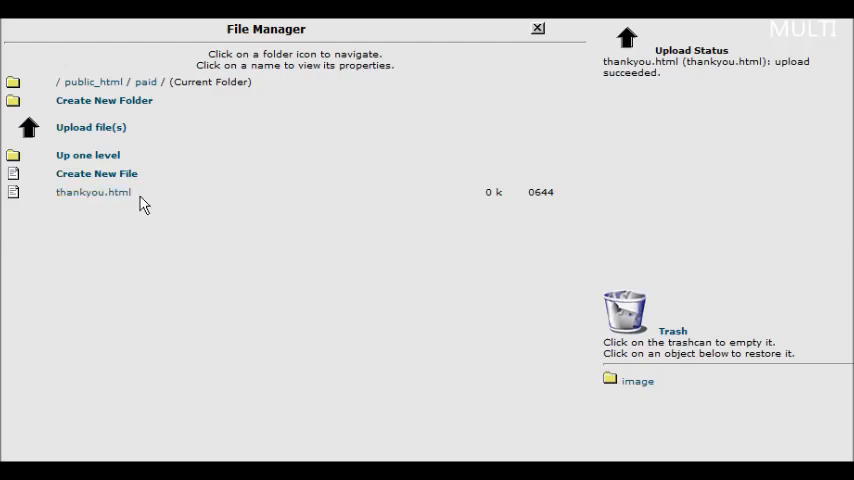
pyautogui.moveTo(371, 243)
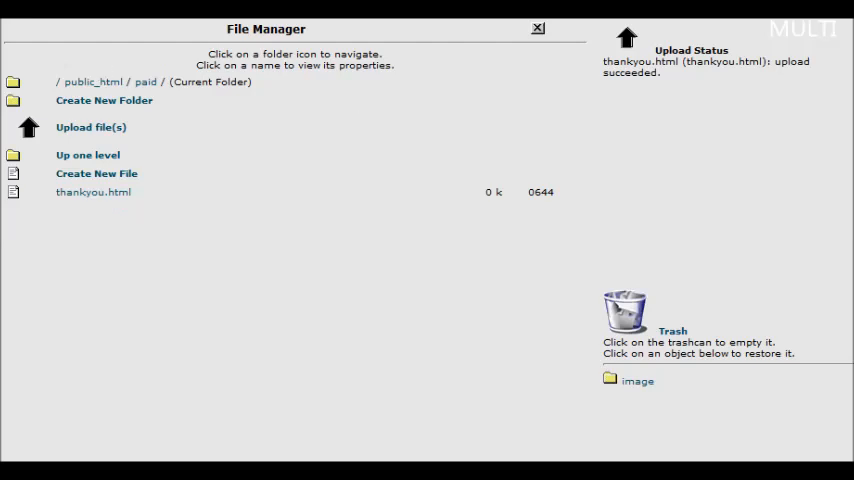
# - Open thankyou.html in Firefox to view the 'Thank You For Your Payment' message
pyautogui.click(93, 191)
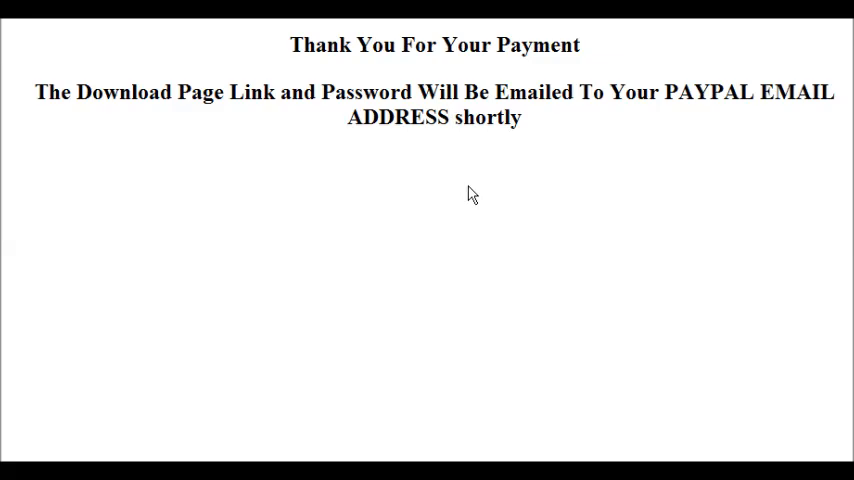
pyautogui.moveTo(330, 191)
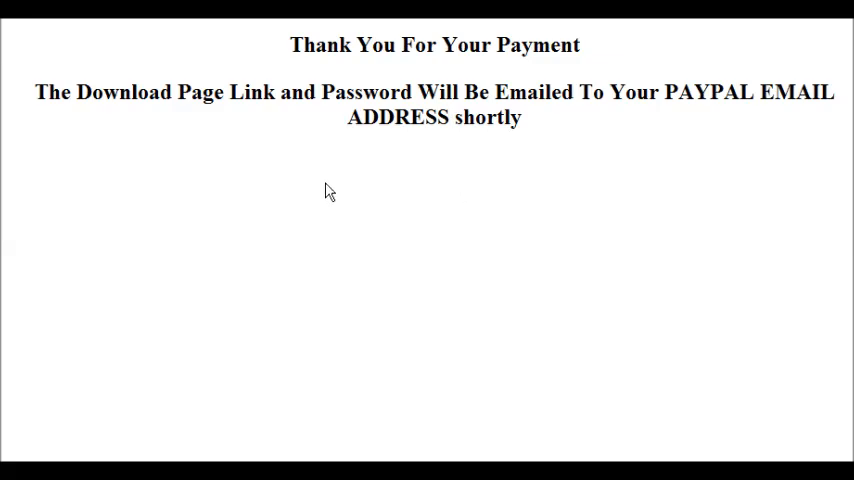
pyautogui.moveTo(422, 168)
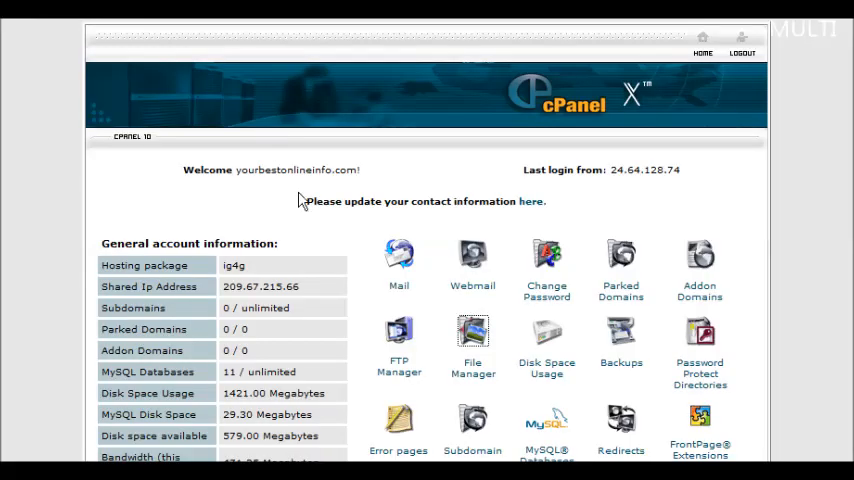
# - Open the File Manager and scroll down to the password-protected folder
pyautogui.click(472, 350)
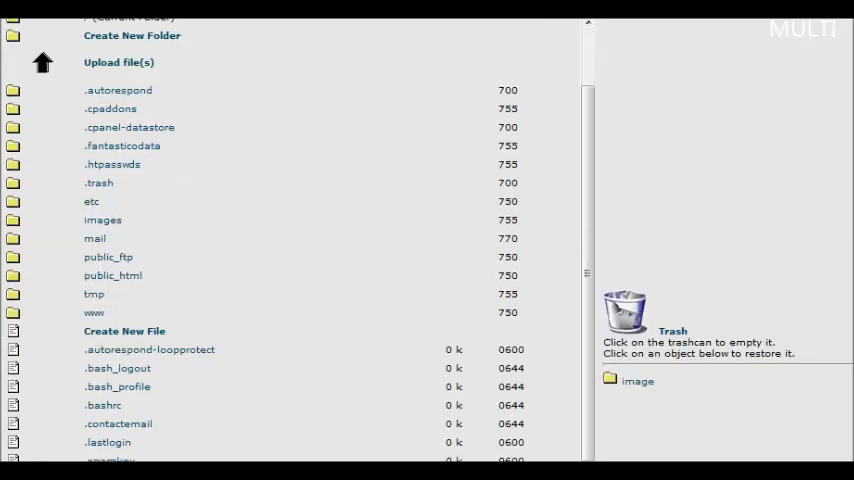
pyautogui.scroll(-3)
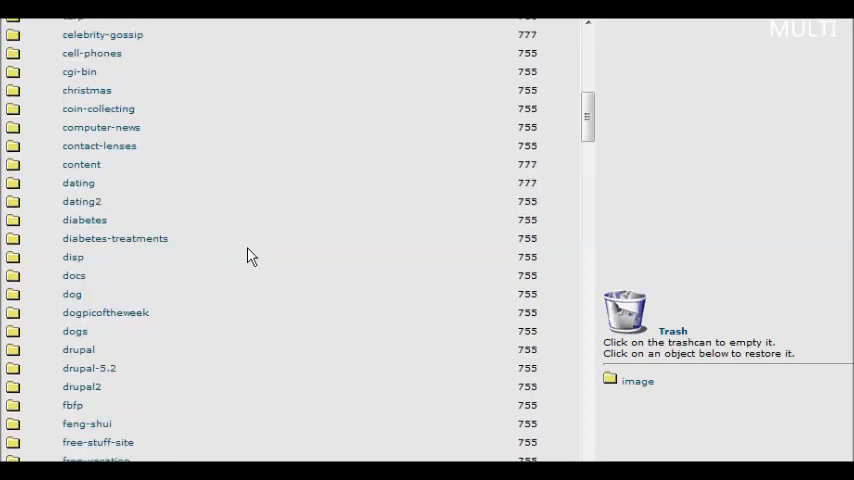
pyautogui.scroll(-3)
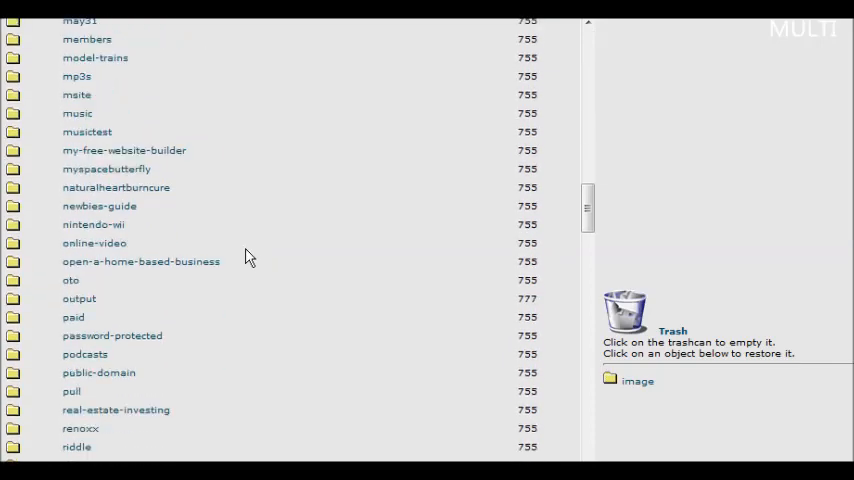
pyautogui.scroll(-3)
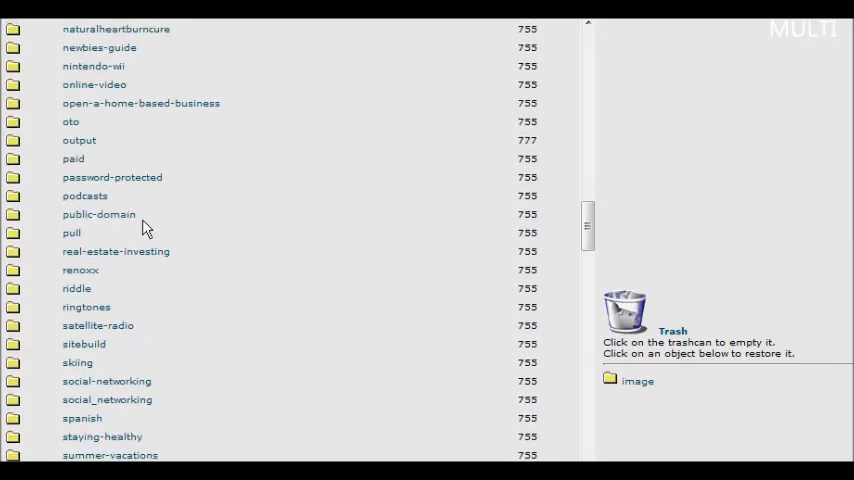
pyautogui.moveTo(135, 232)
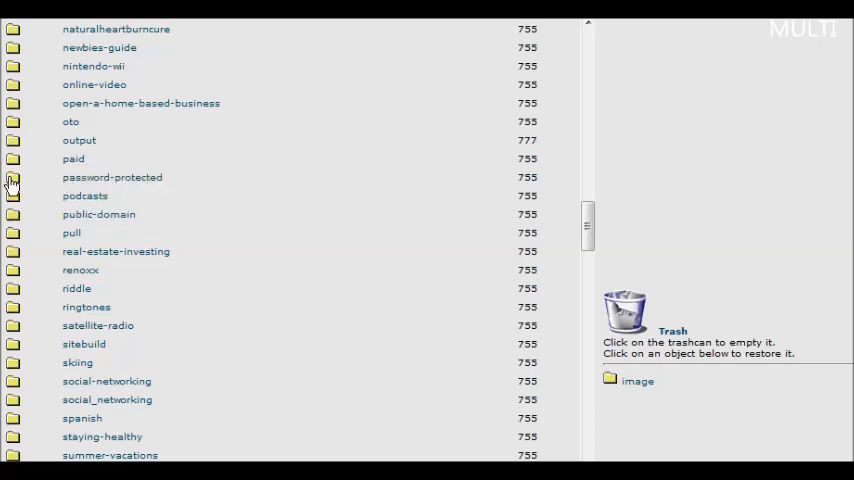
# - Upload dlp.html into the password-protected folder
pyautogui.click(12, 177)
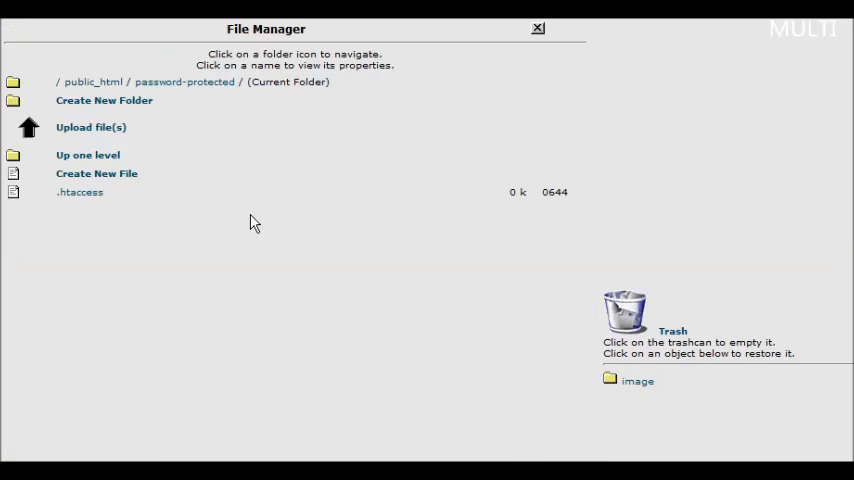
pyautogui.moveTo(192, 225)
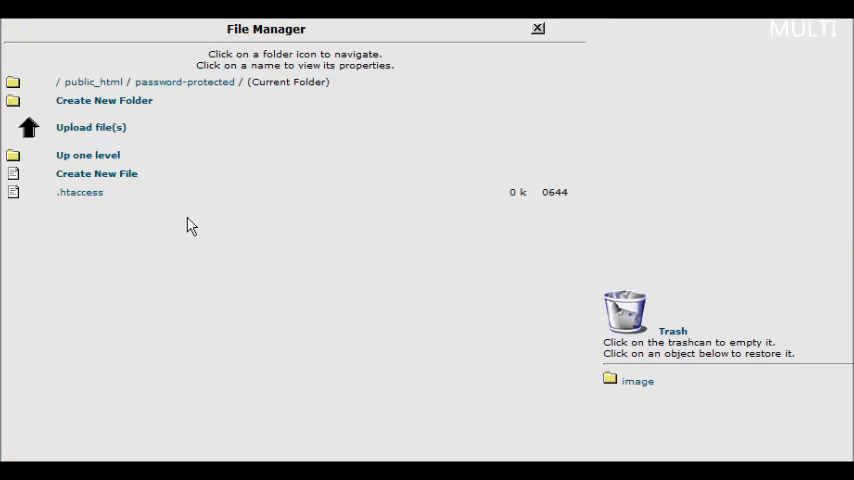
pyautogui.moveTo(90, 127)
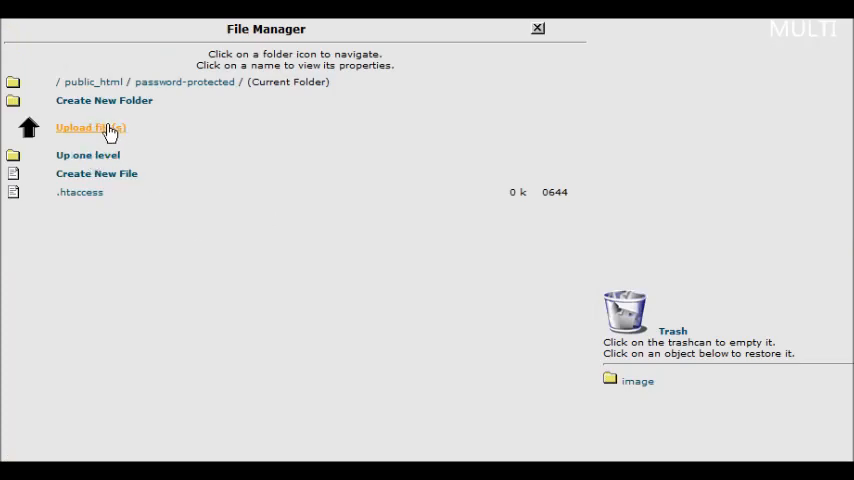
pyautogui.click(90, 128)
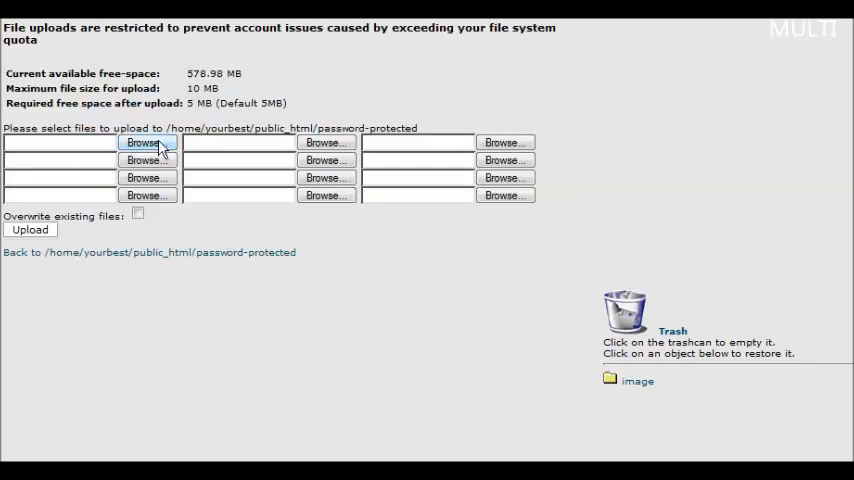
pyautogui.click(147, 142)
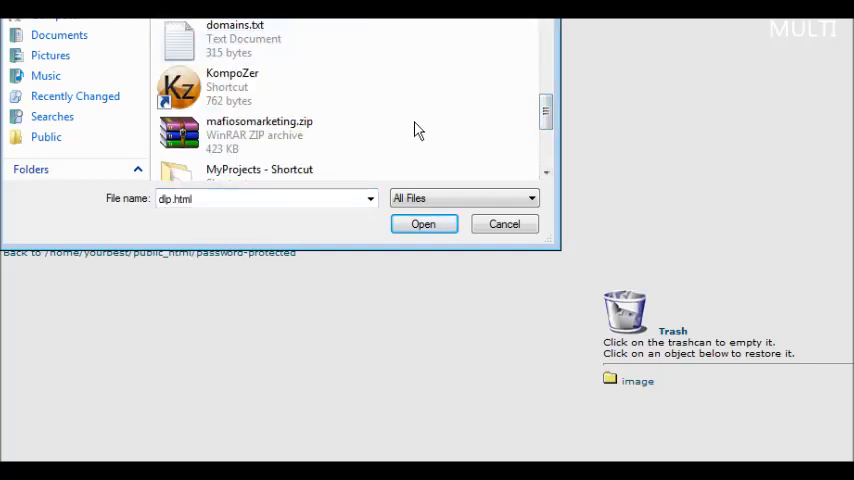
pyautogui.click(423, 224)
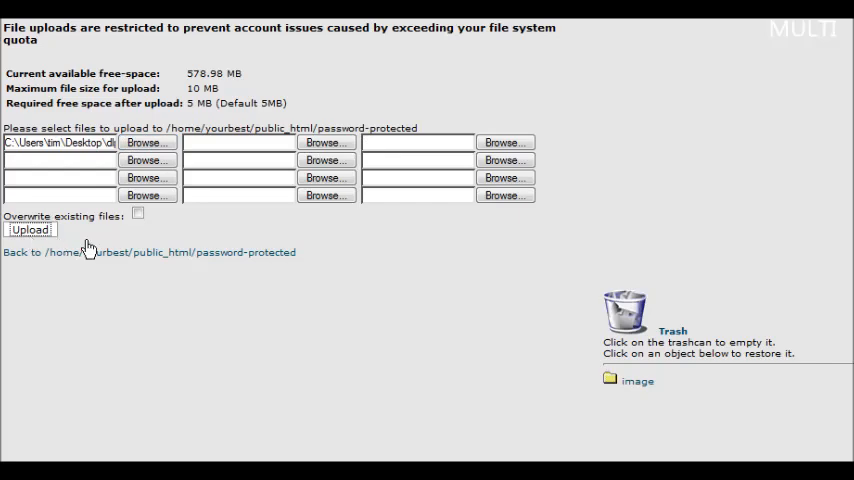
pyautogui.click(30, 230)
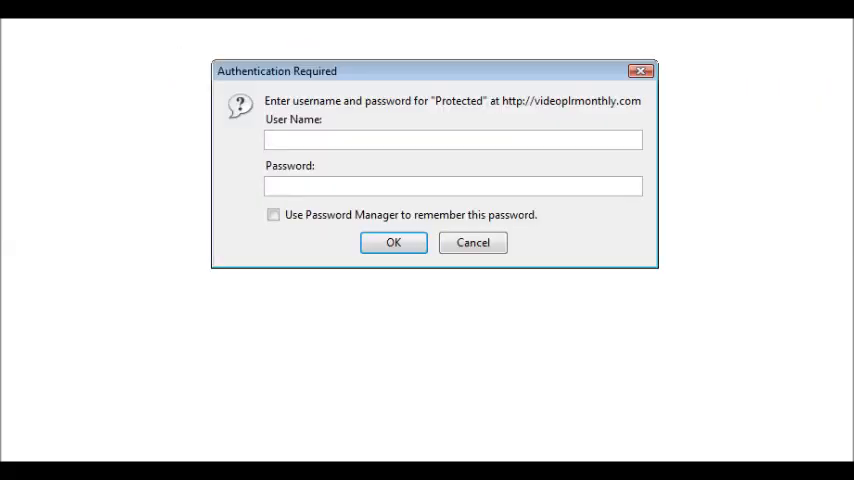
pyautogui.moveTo(420, 118)
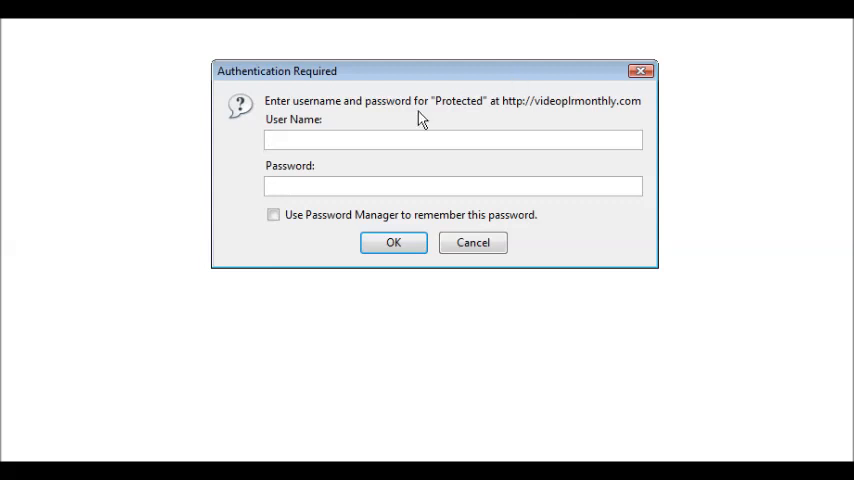
# - Log in to the protected directory's Authentication Required prompt with user name 'toi' and password
pyautogui.click(453, 140)
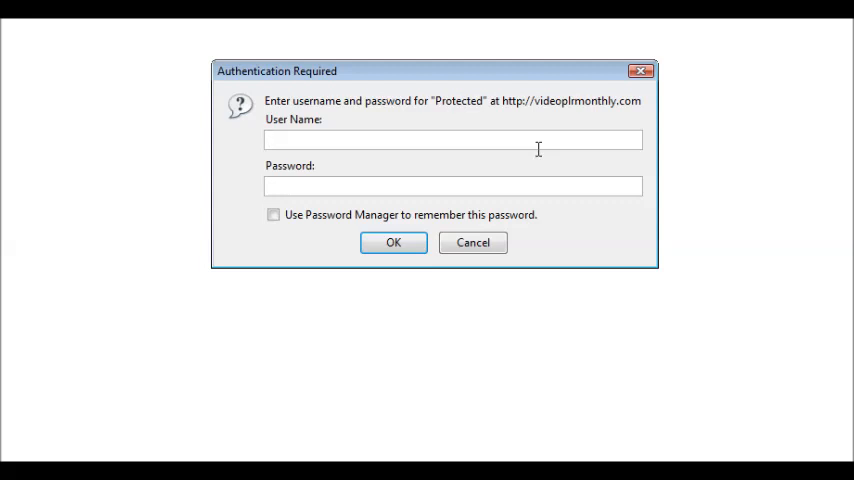
pyautogui.click(450, 139)
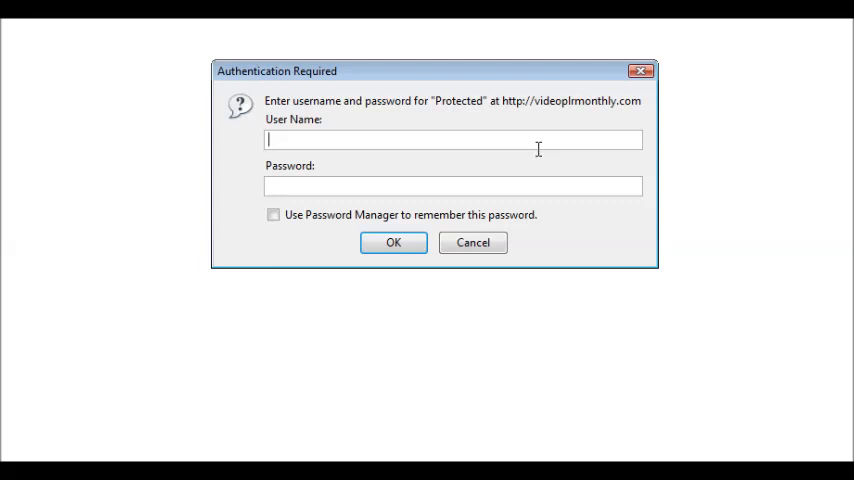
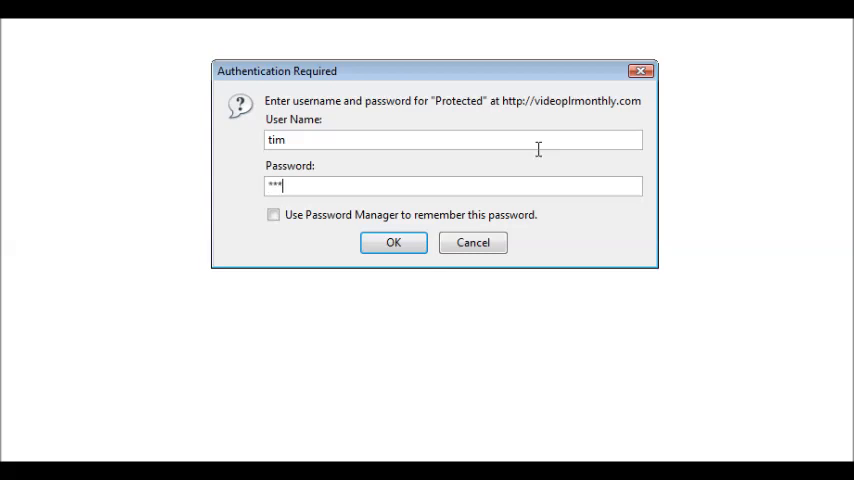
pyautogui.click(393, 242)
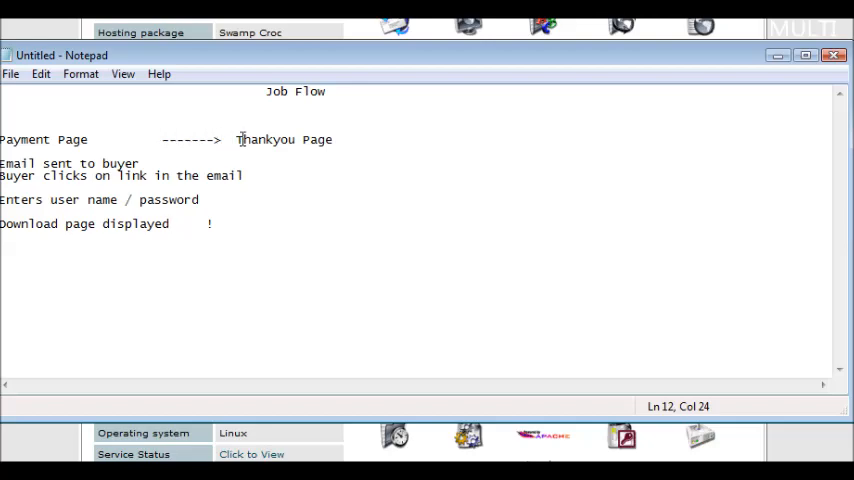
pyautogui.moveTo(350, 142)
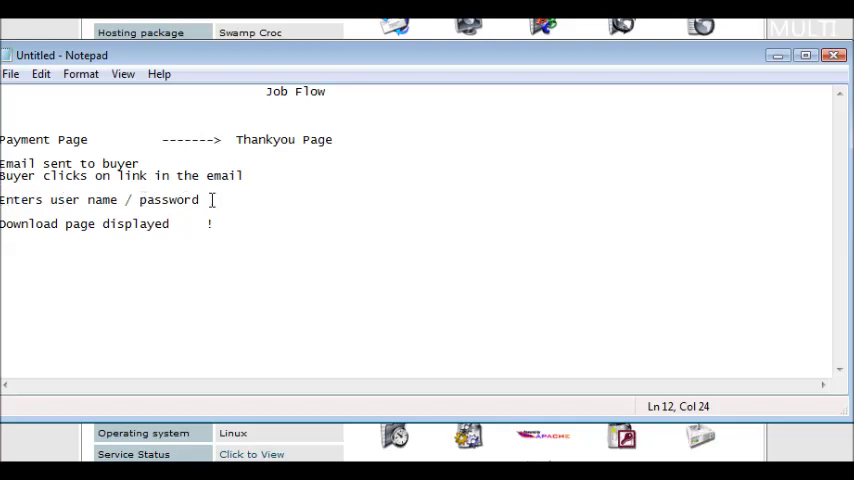
pyautogui.moveTo(203, 224)
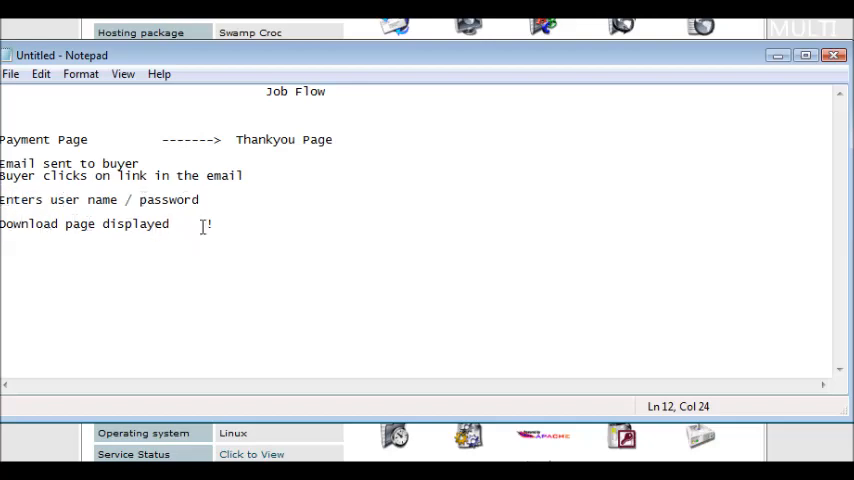